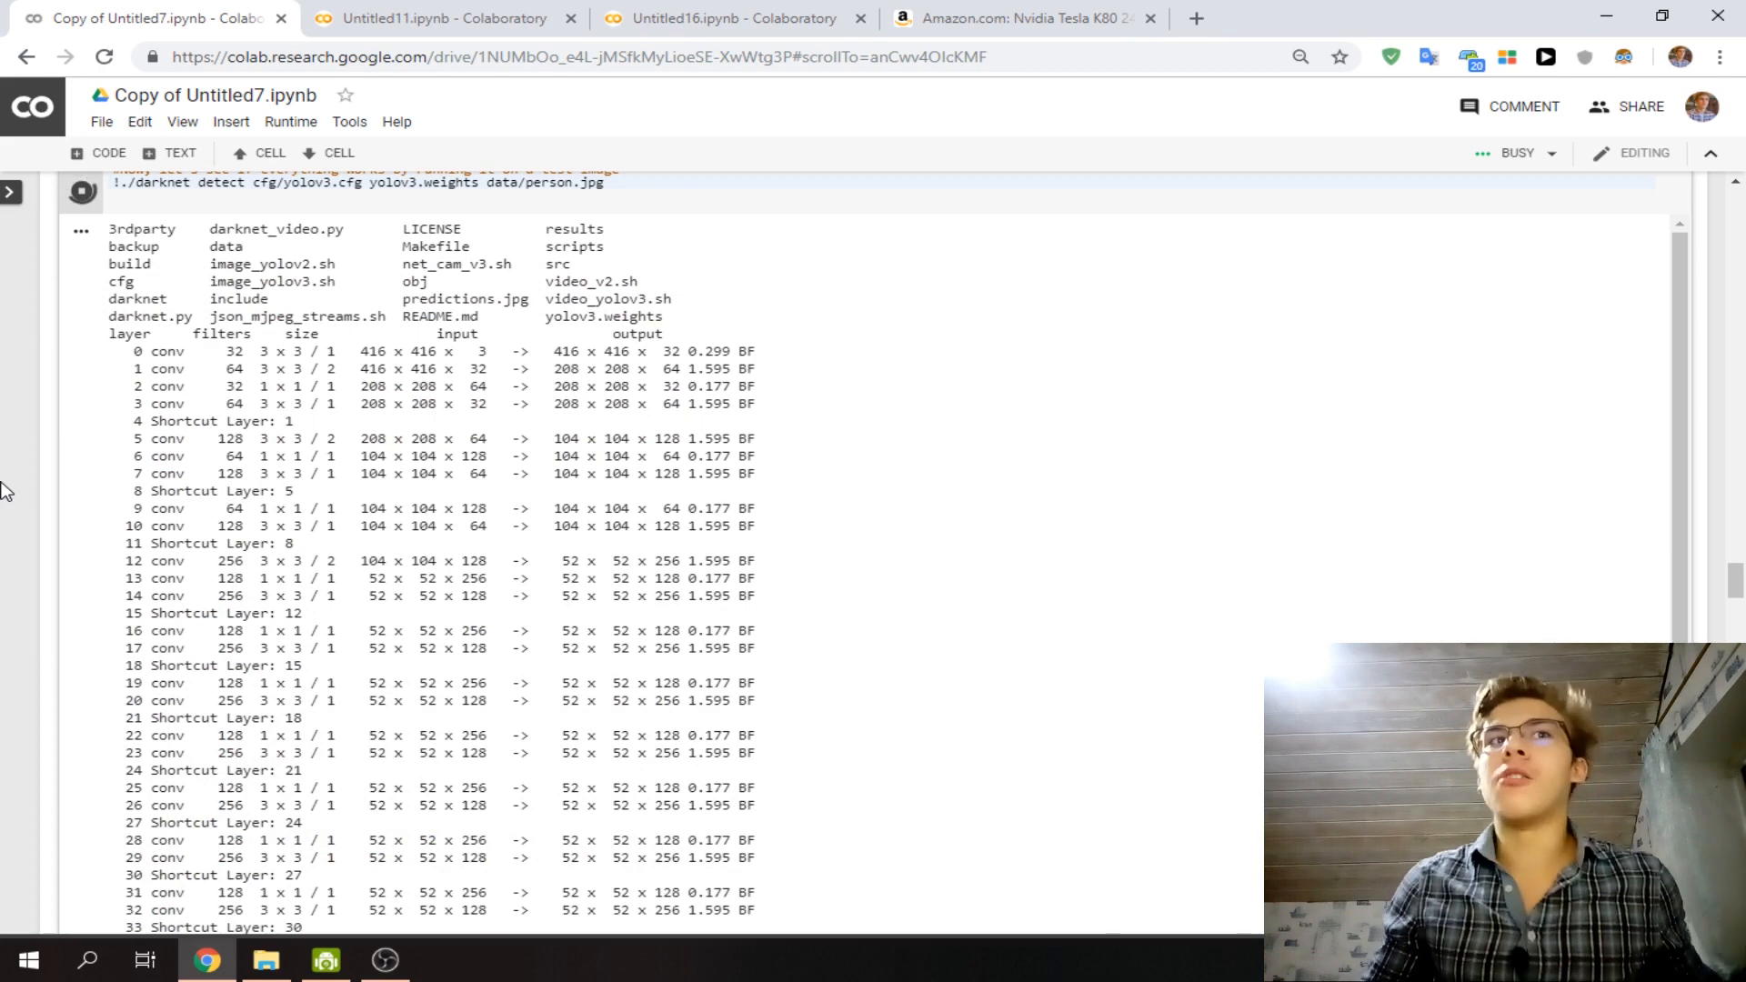
Scroll to the imShow('predictions.jpg') cell and run it to show boxed person, dog and horse.
scroll("down", 3)
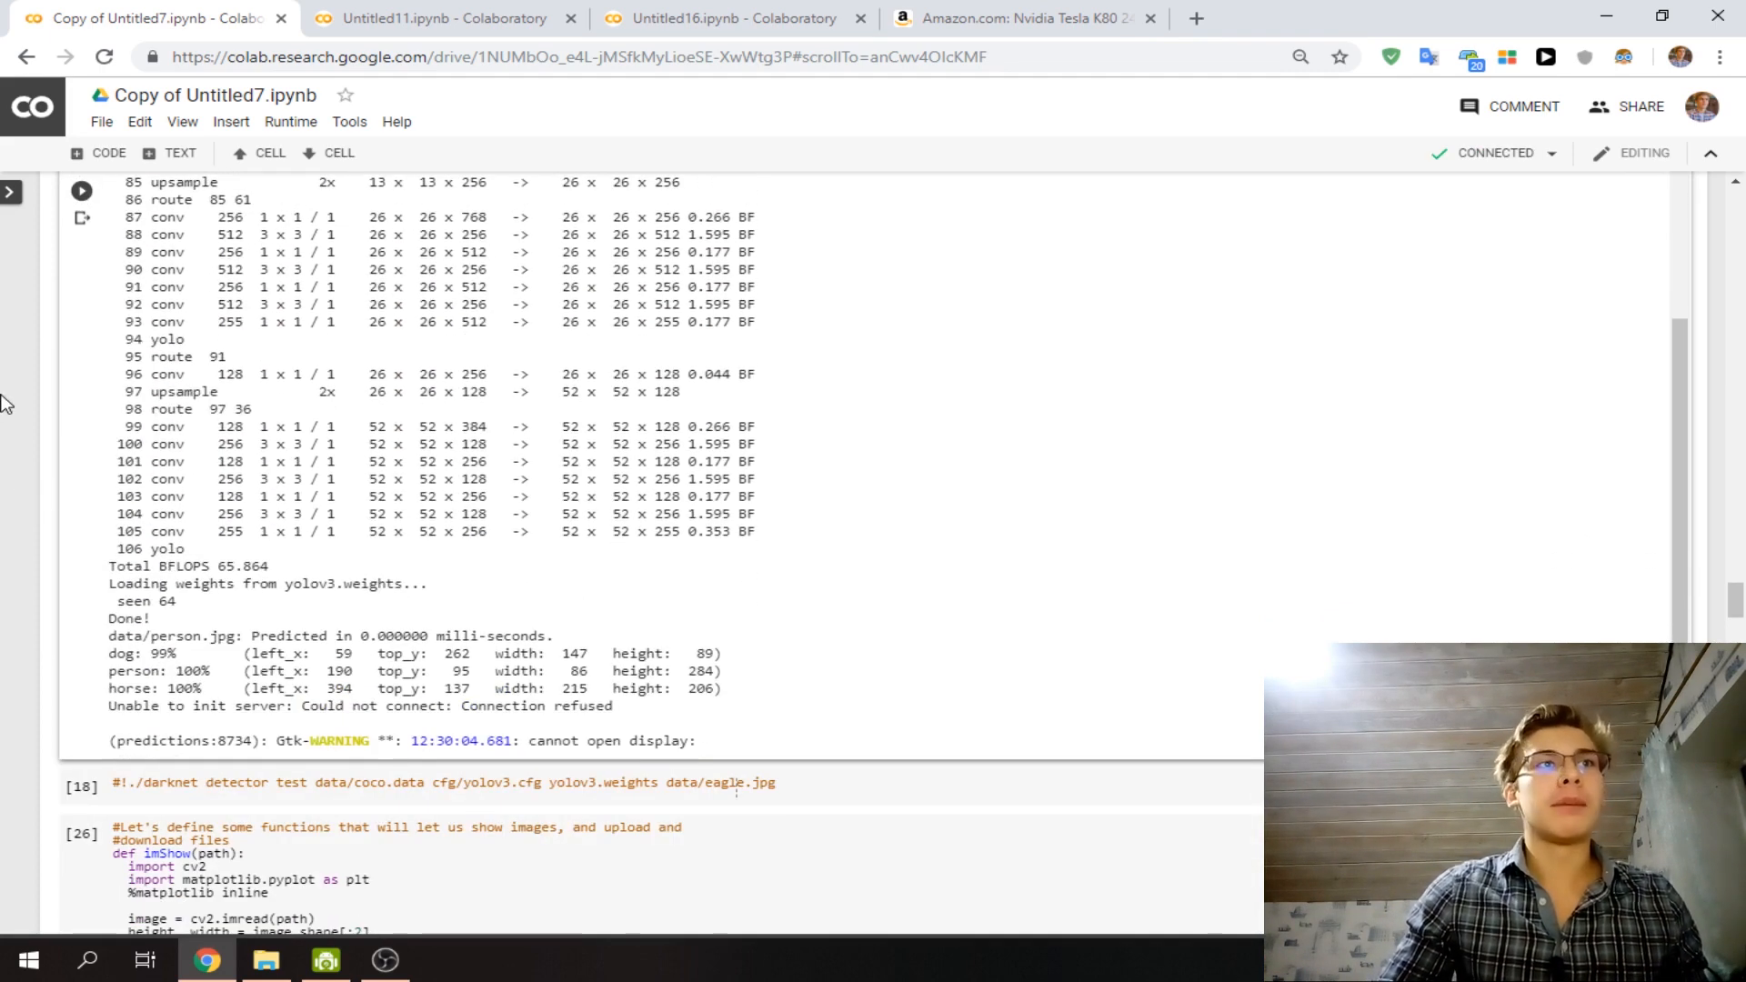
scroll("down", 3)
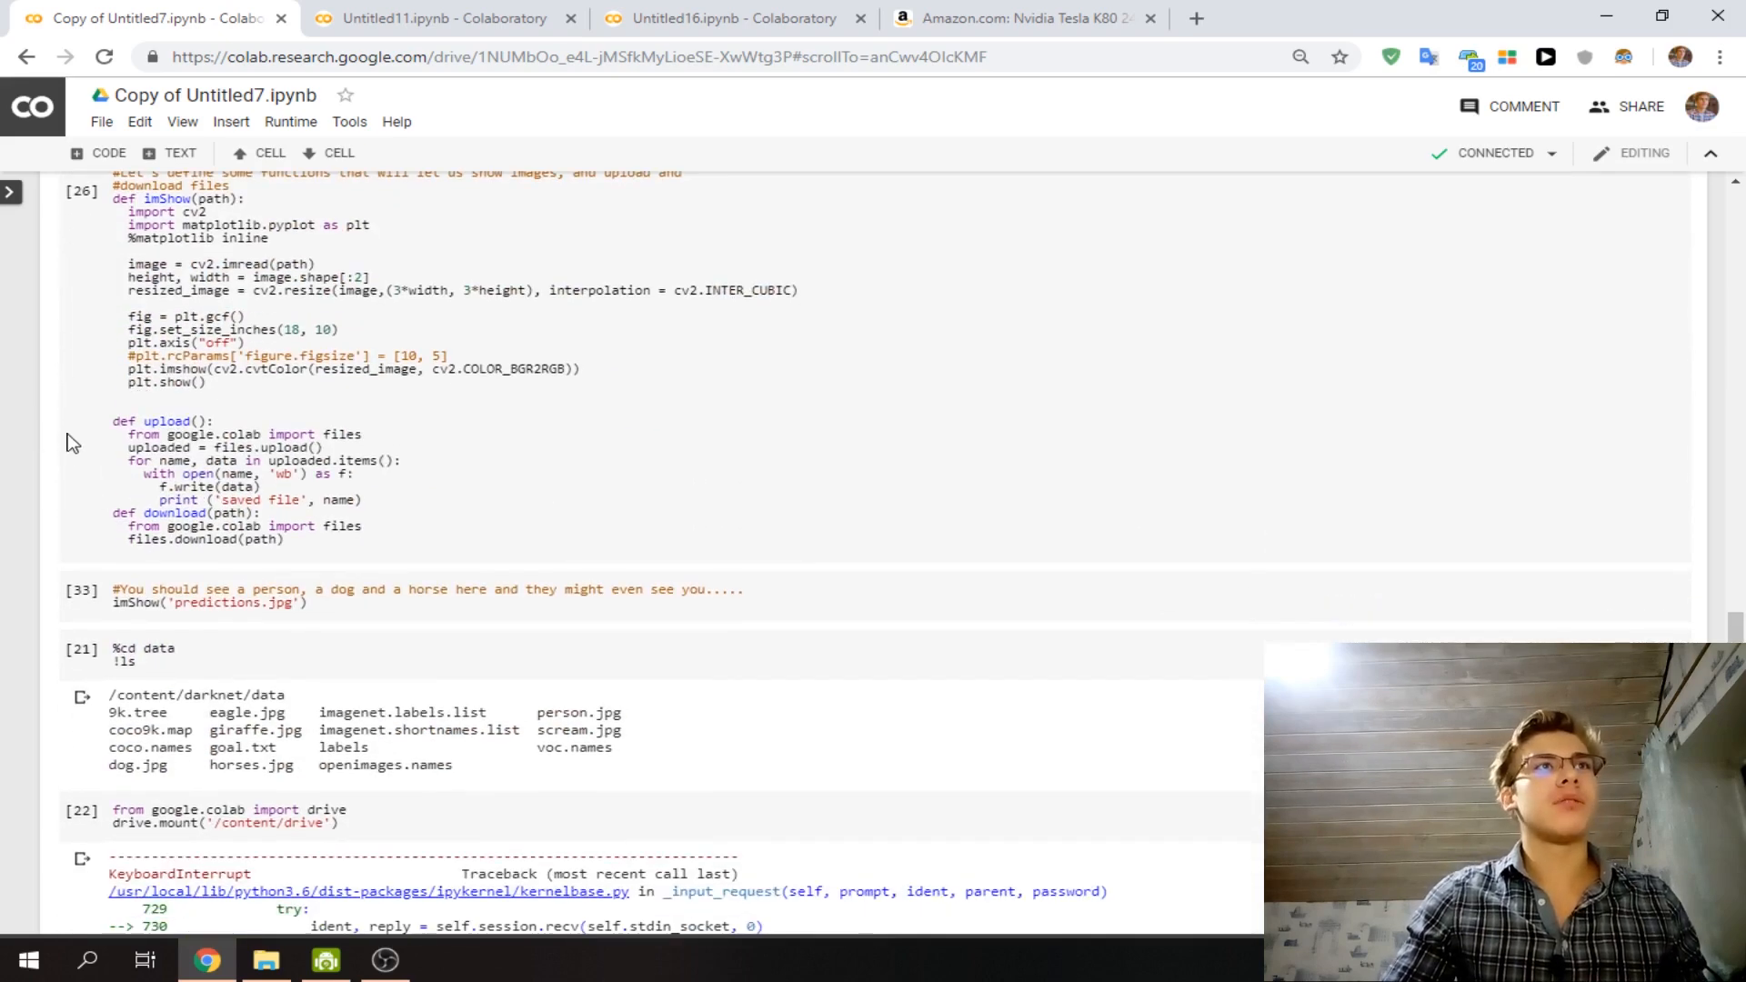
scroll("down", 3)
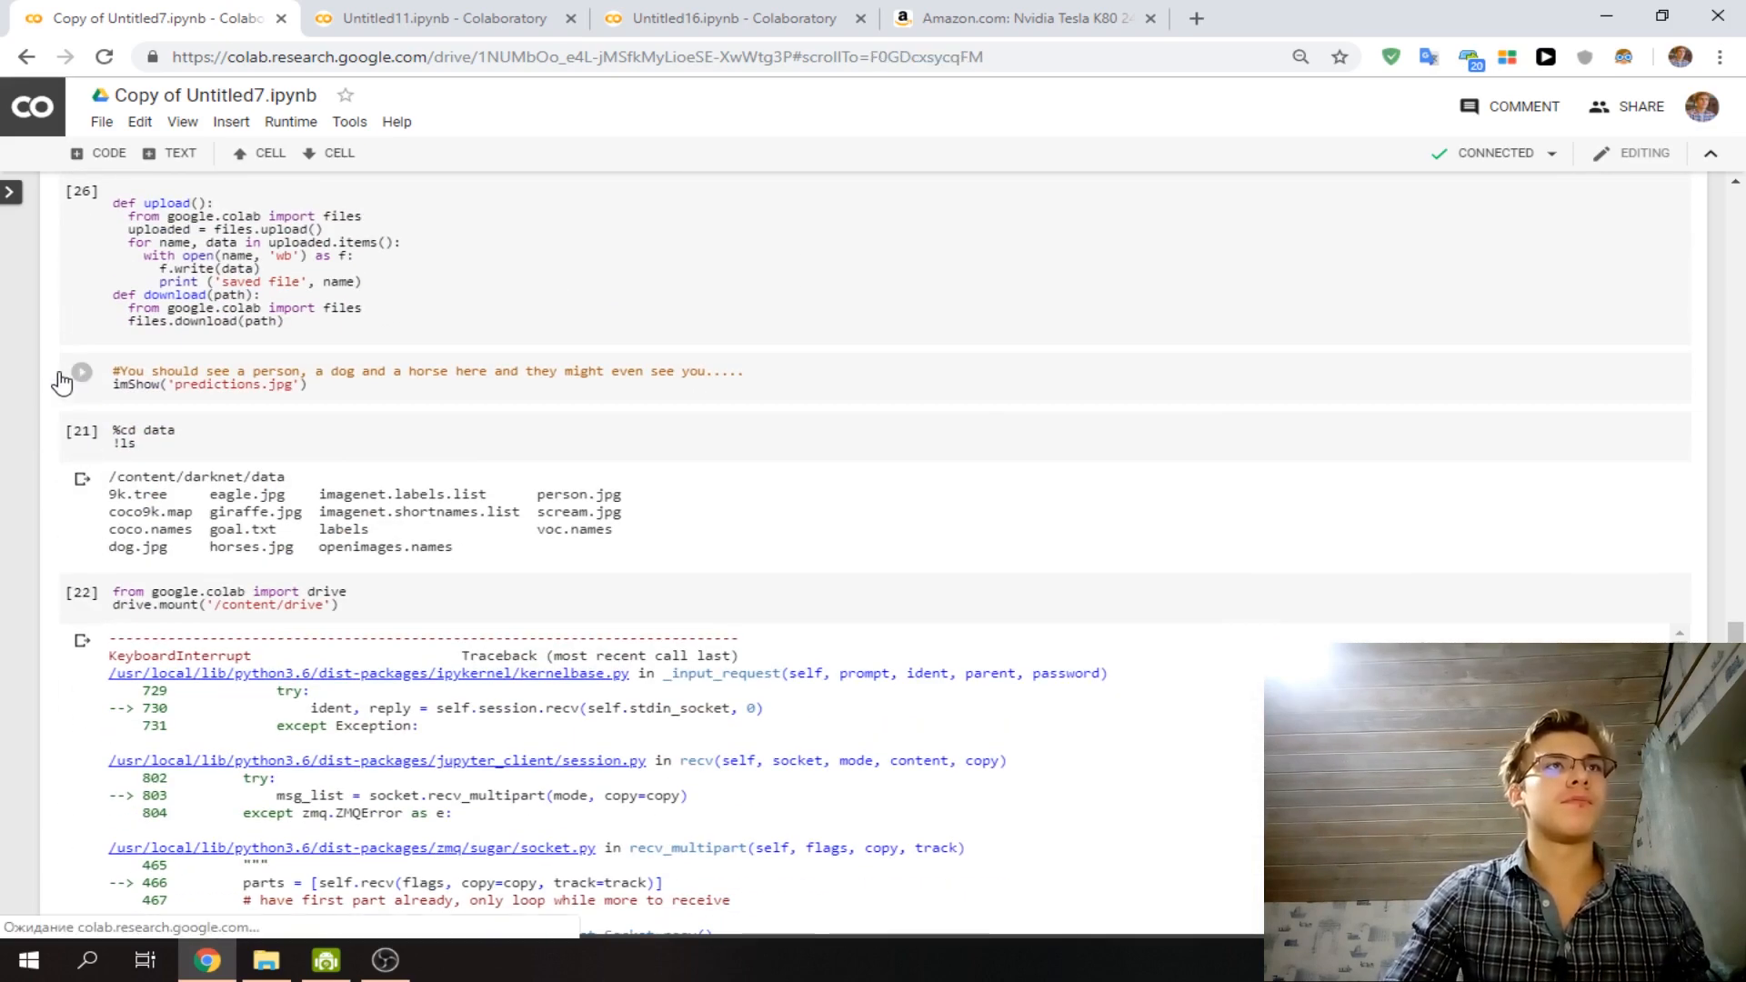
left_click(80, 372)
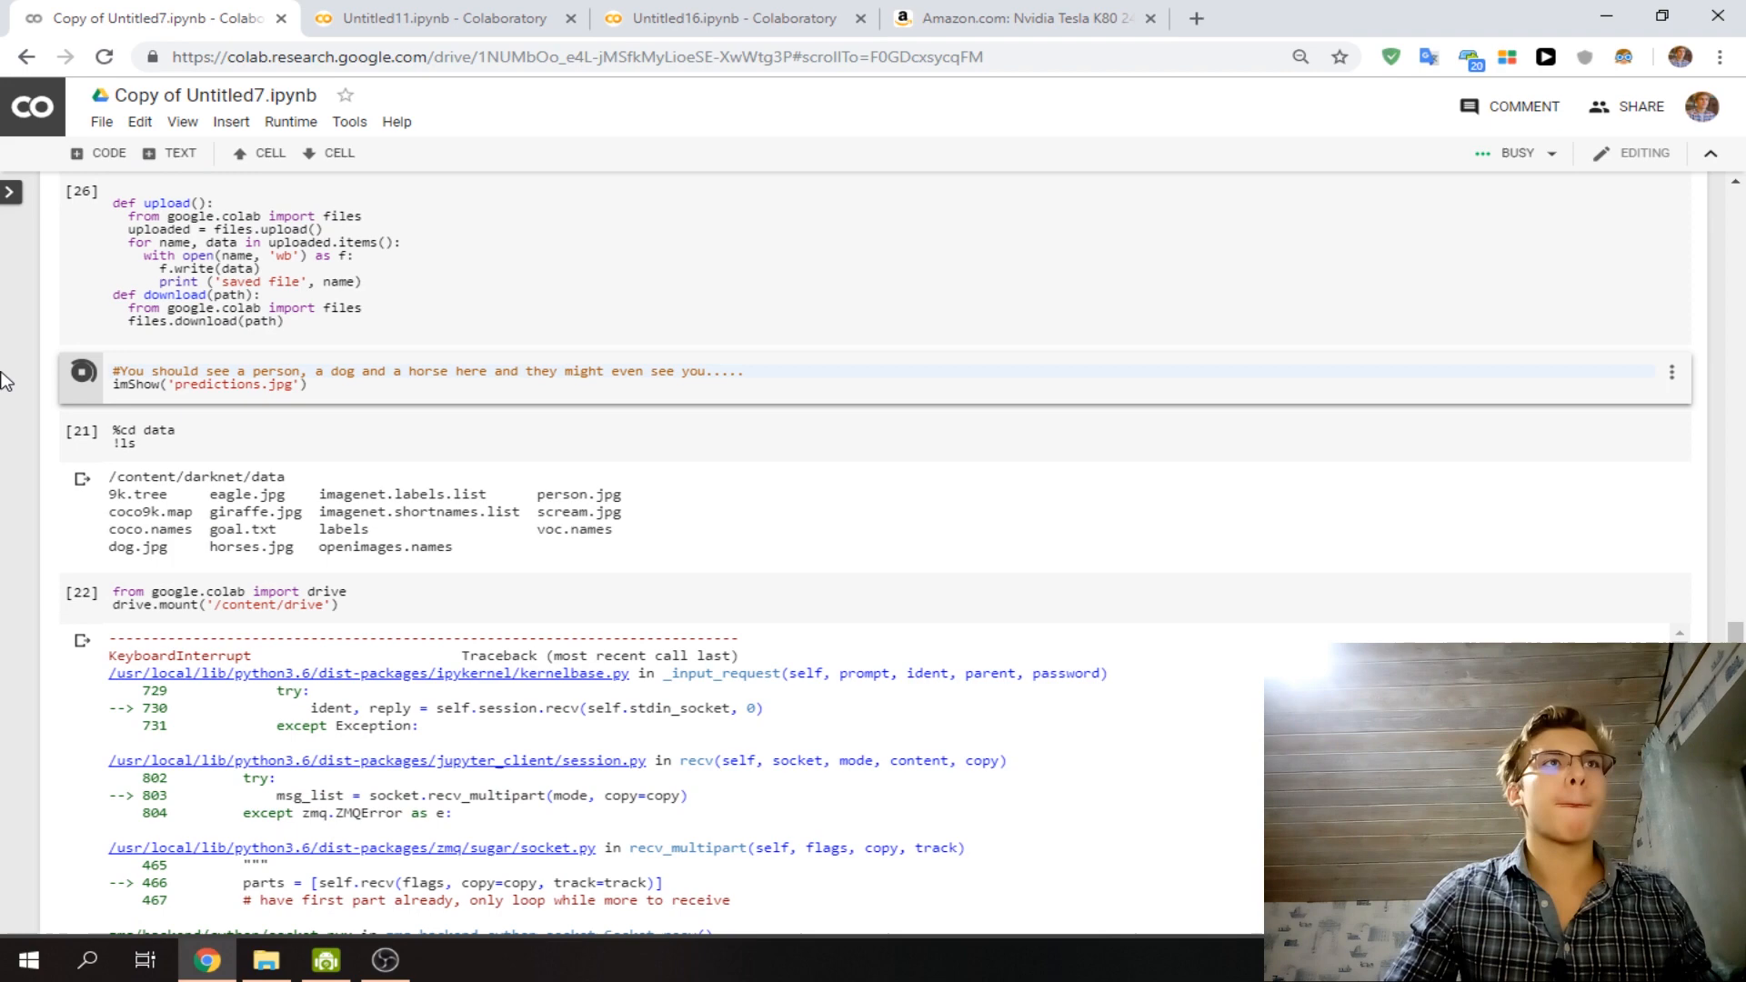
left_click(80, 371)
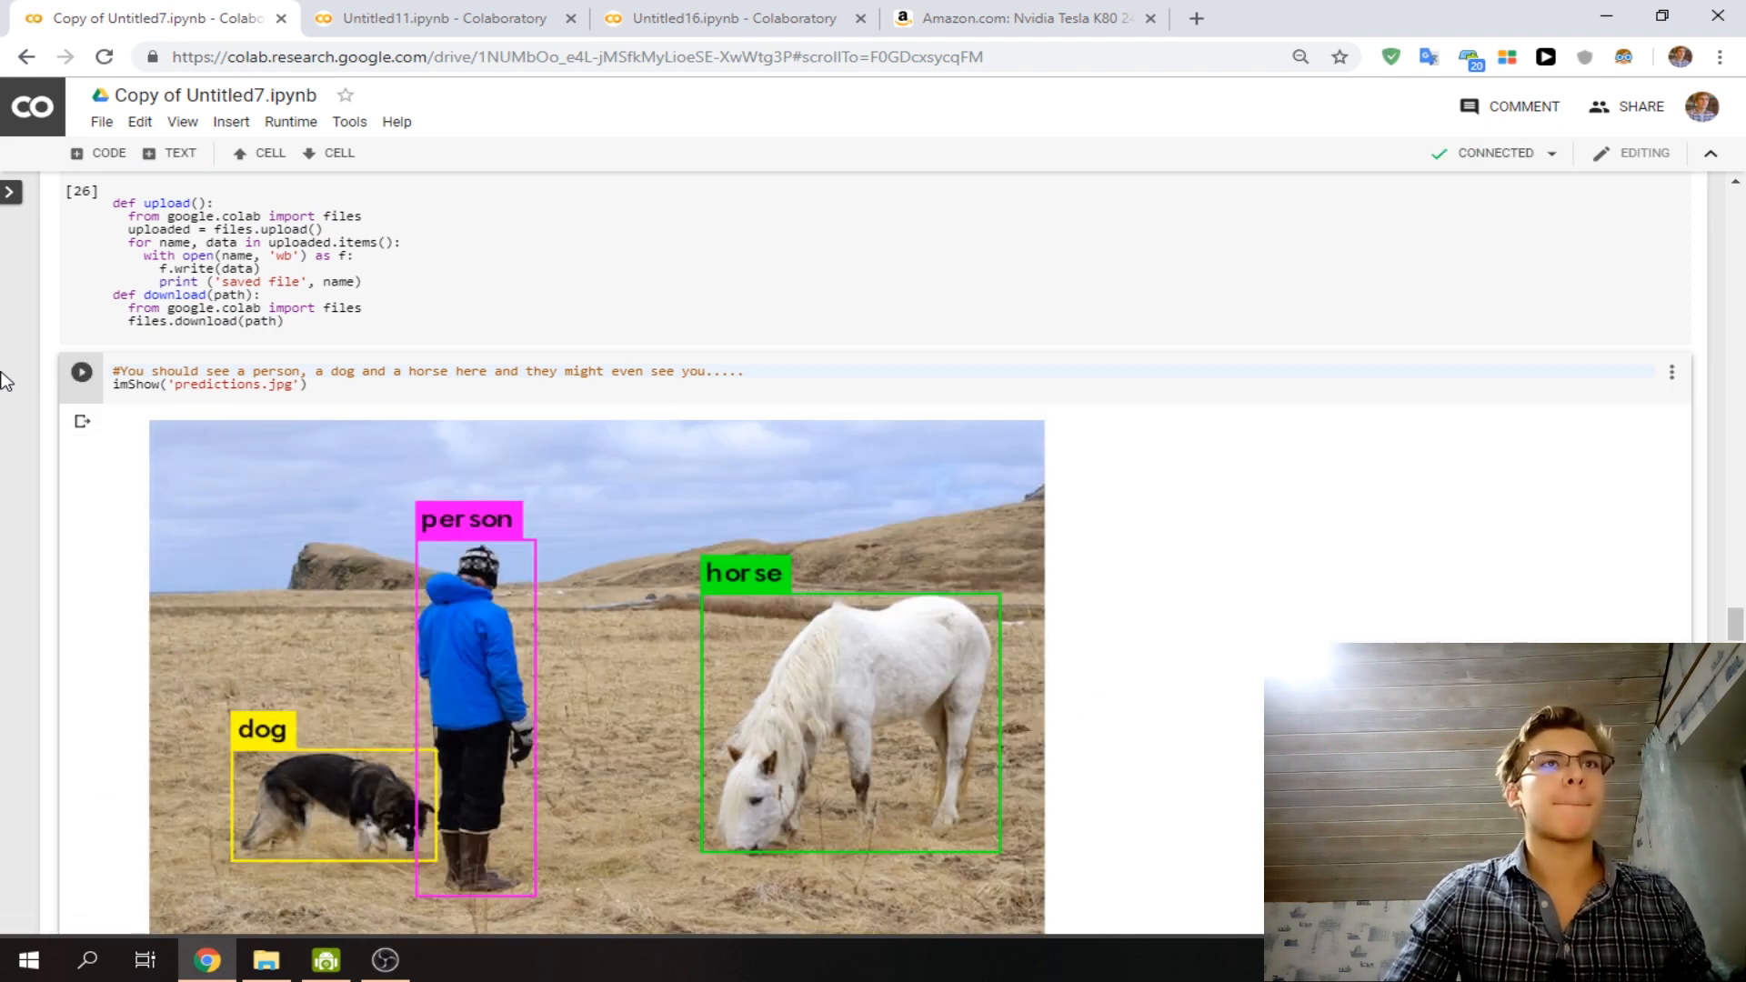
Move to the Untitled16 notebook to run its print('Hello world') cell.
scroll("down", 3)
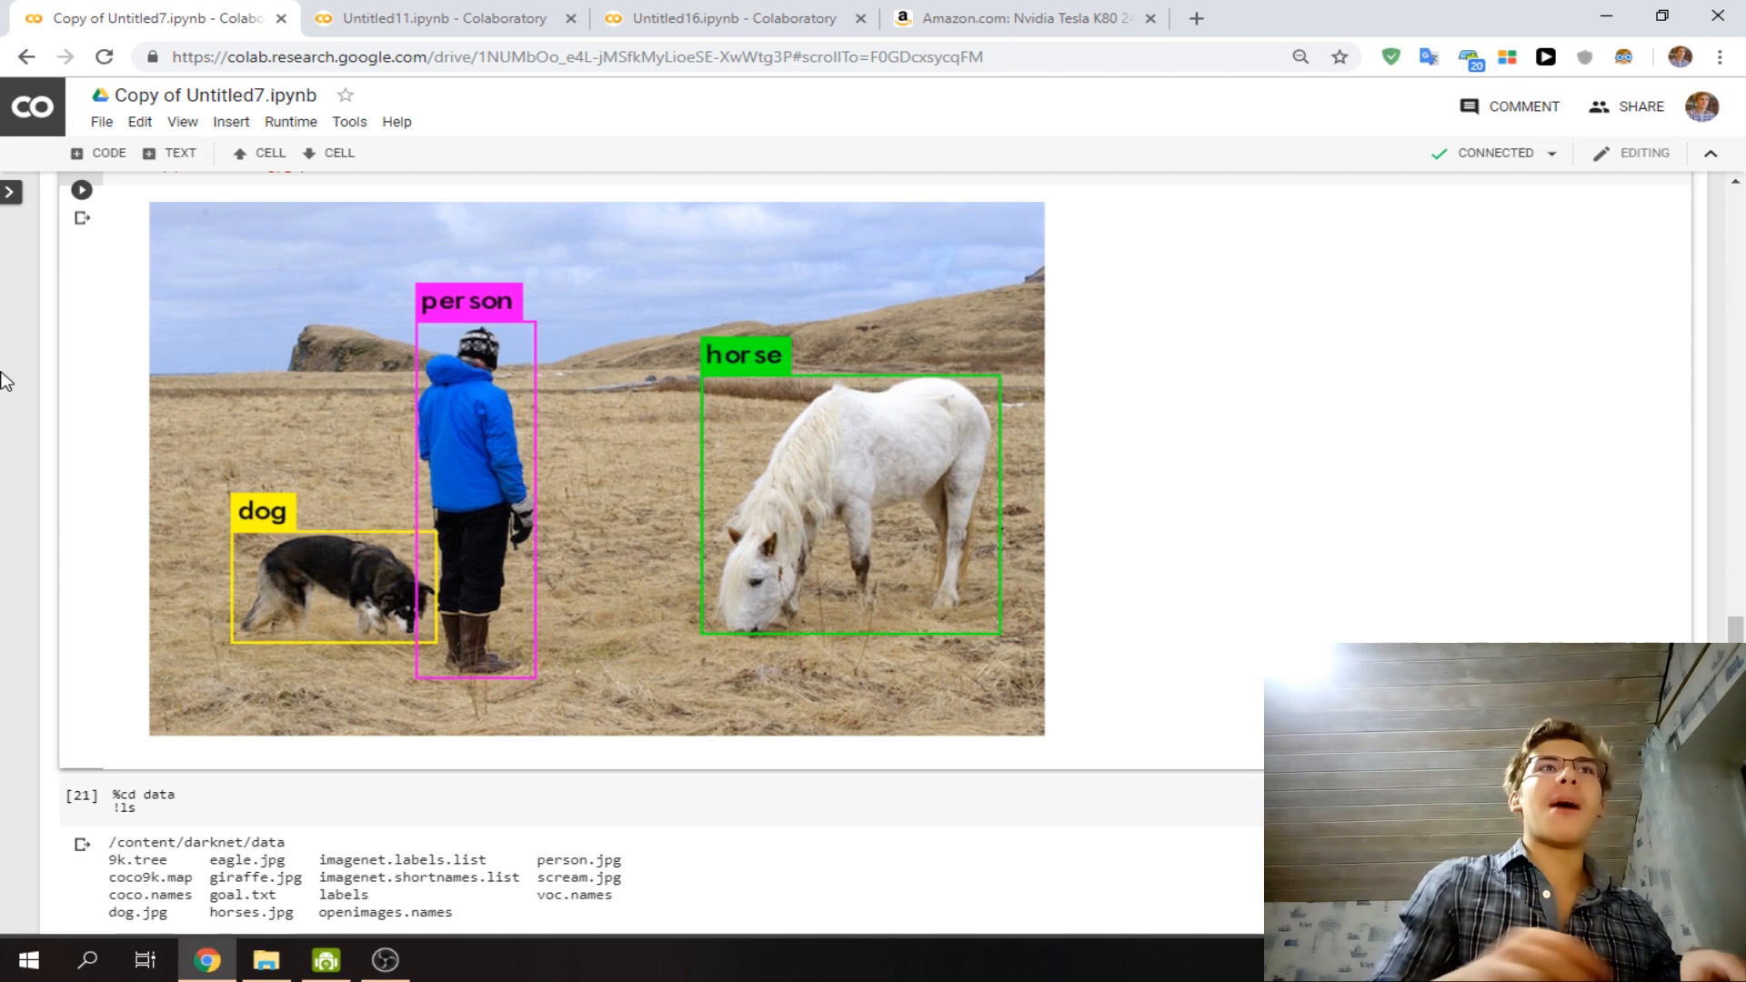
left_click(720, 19)
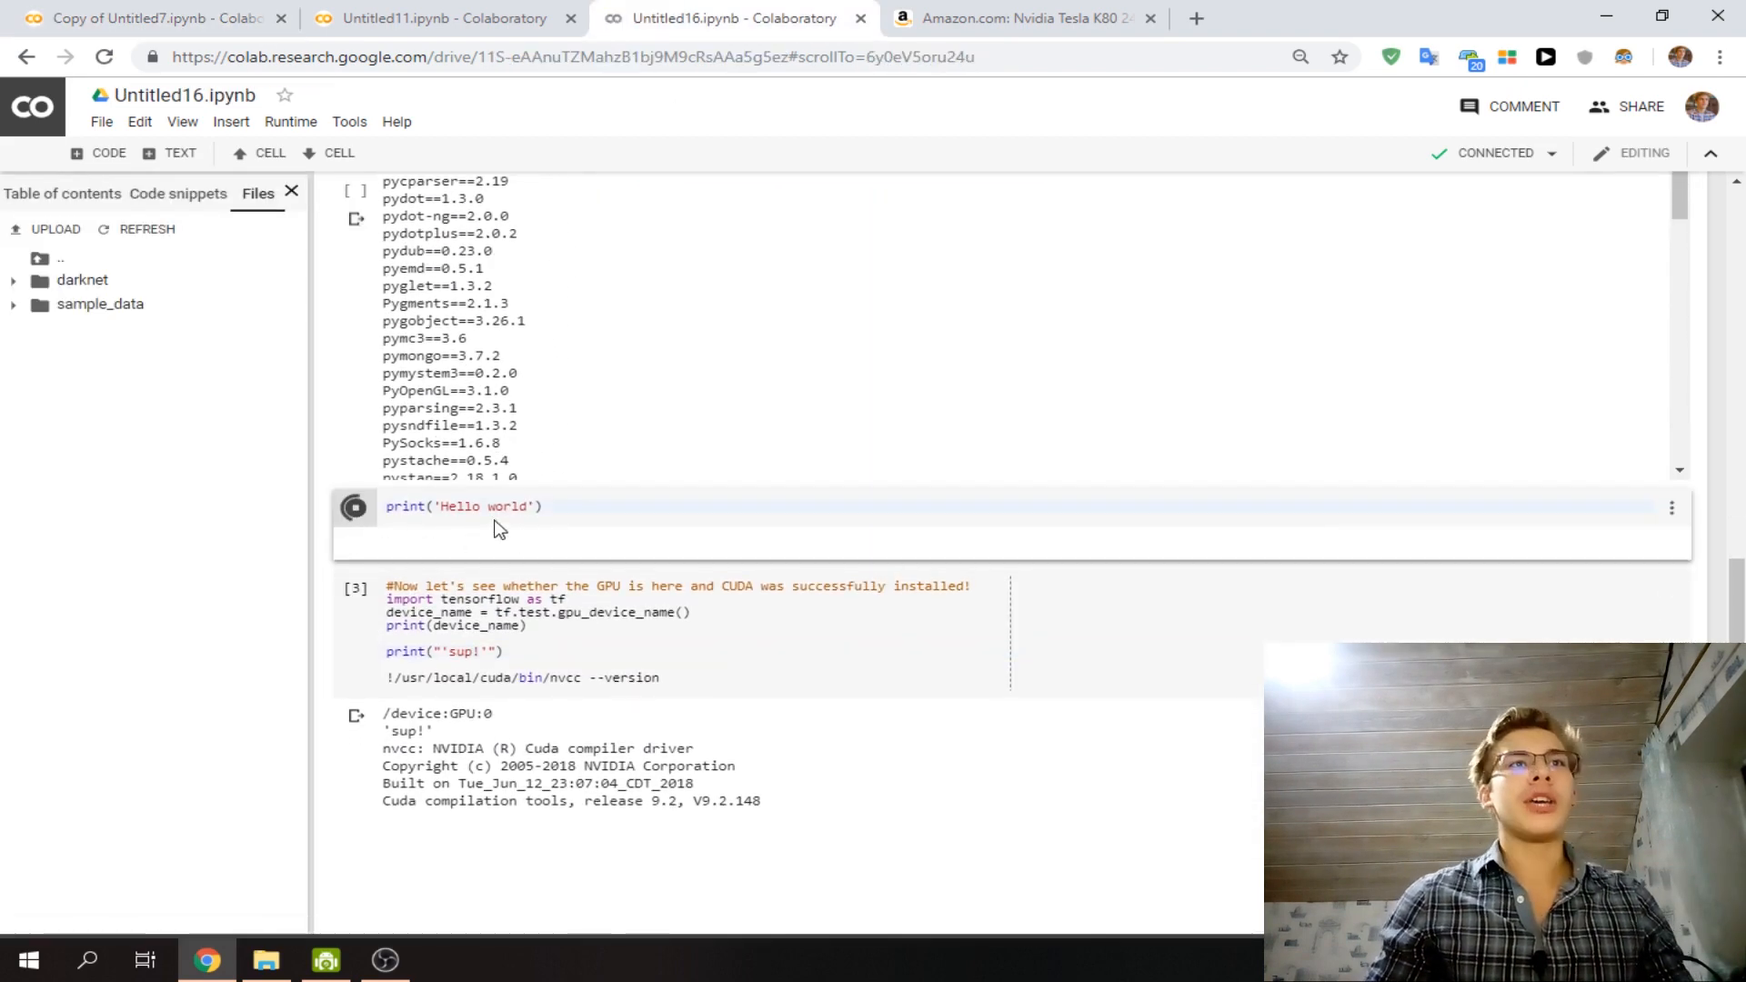
Add and run cells for !ls and !apt-get install unzip, then view the Tesla K80 page.
left_click(140, 121)
type("!ls")
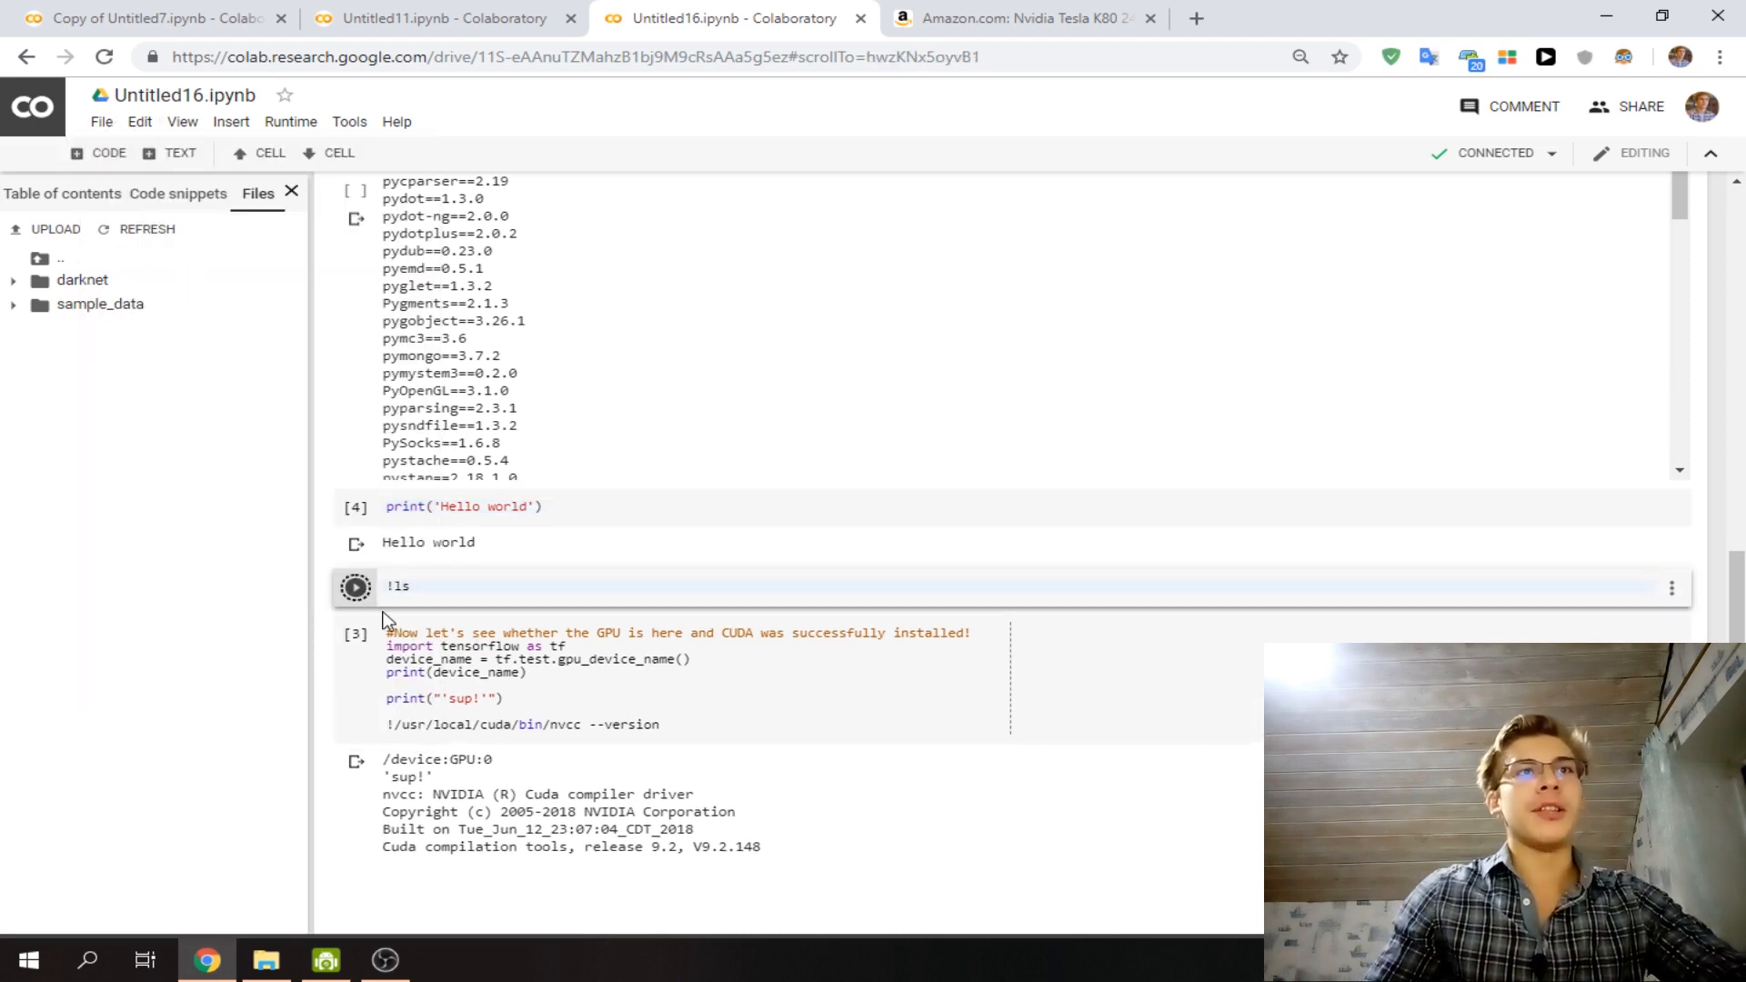
left_click(356, 586)
type("!apt-get instal")
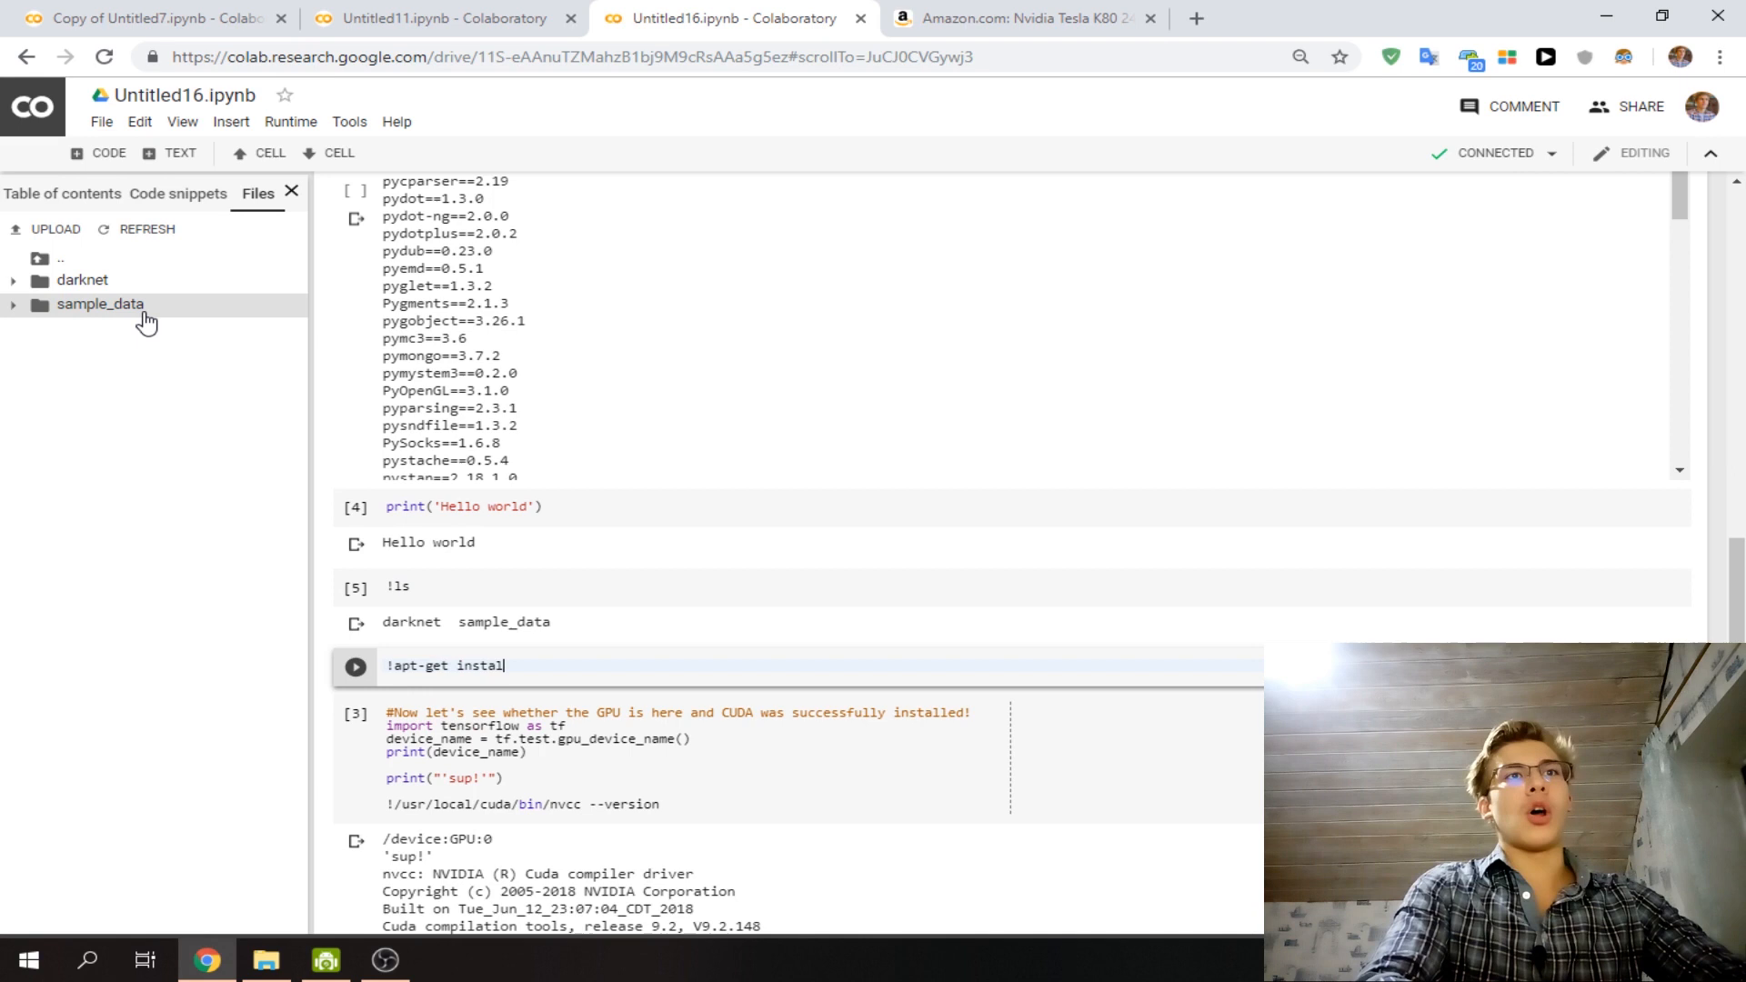
type("unzip")
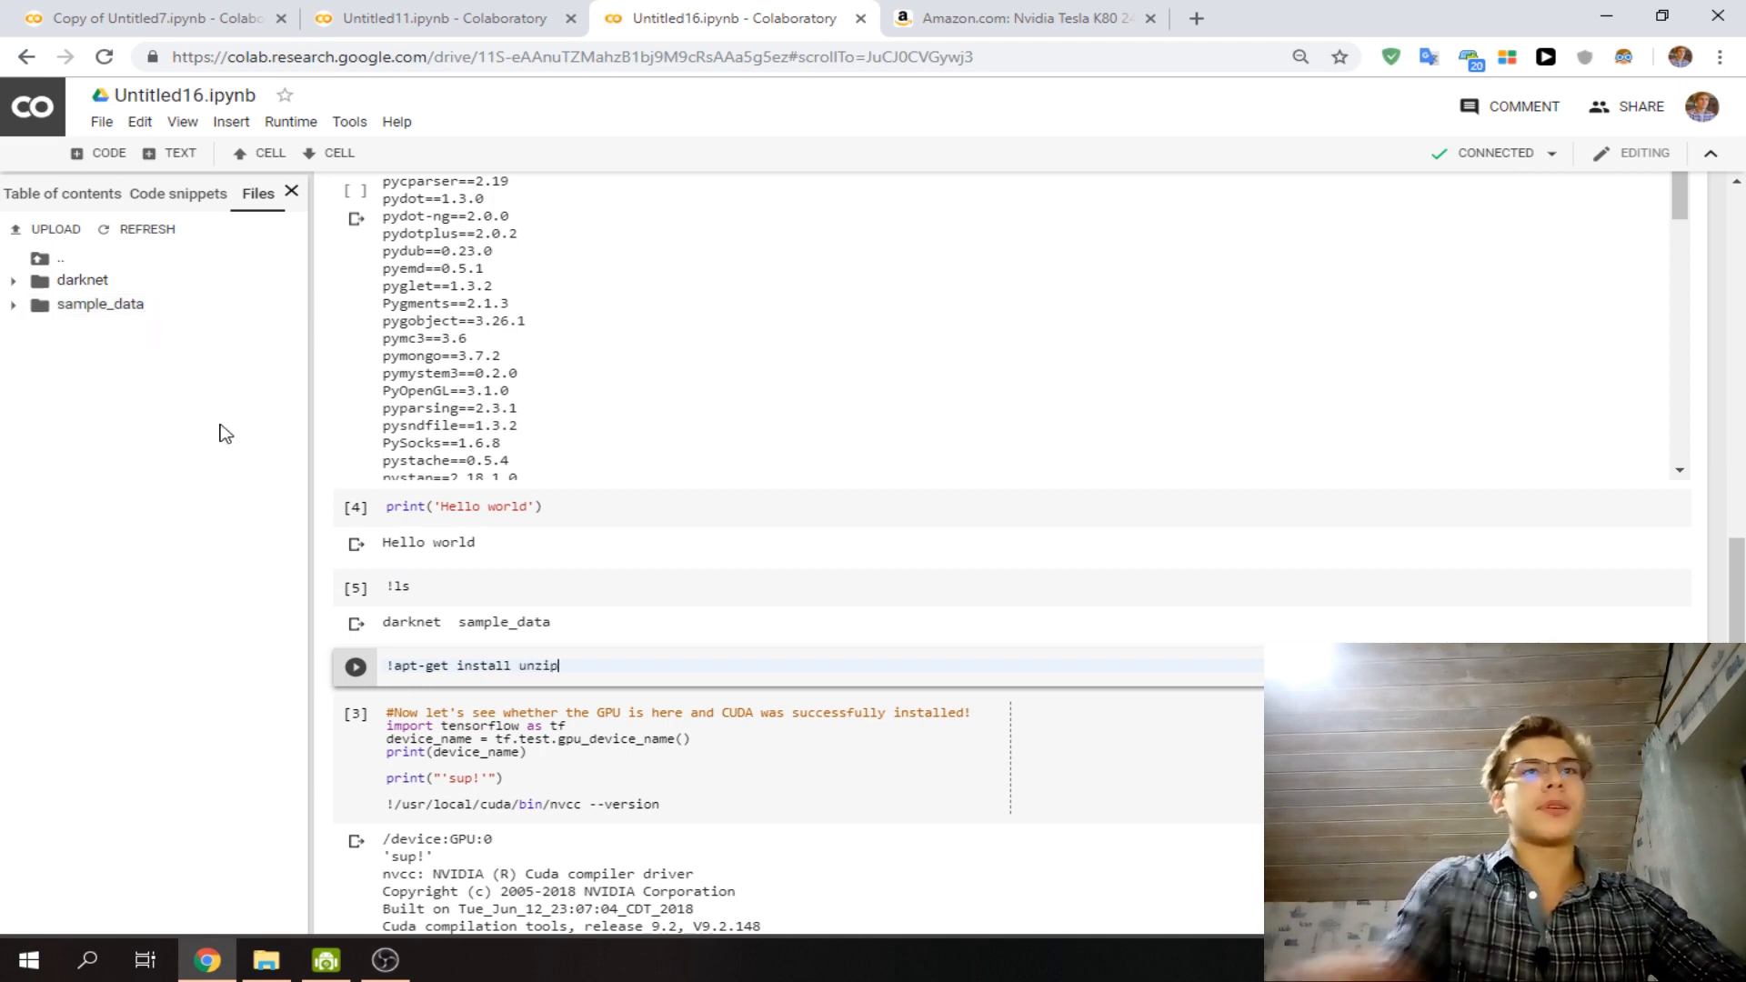
left_click(354, 665)
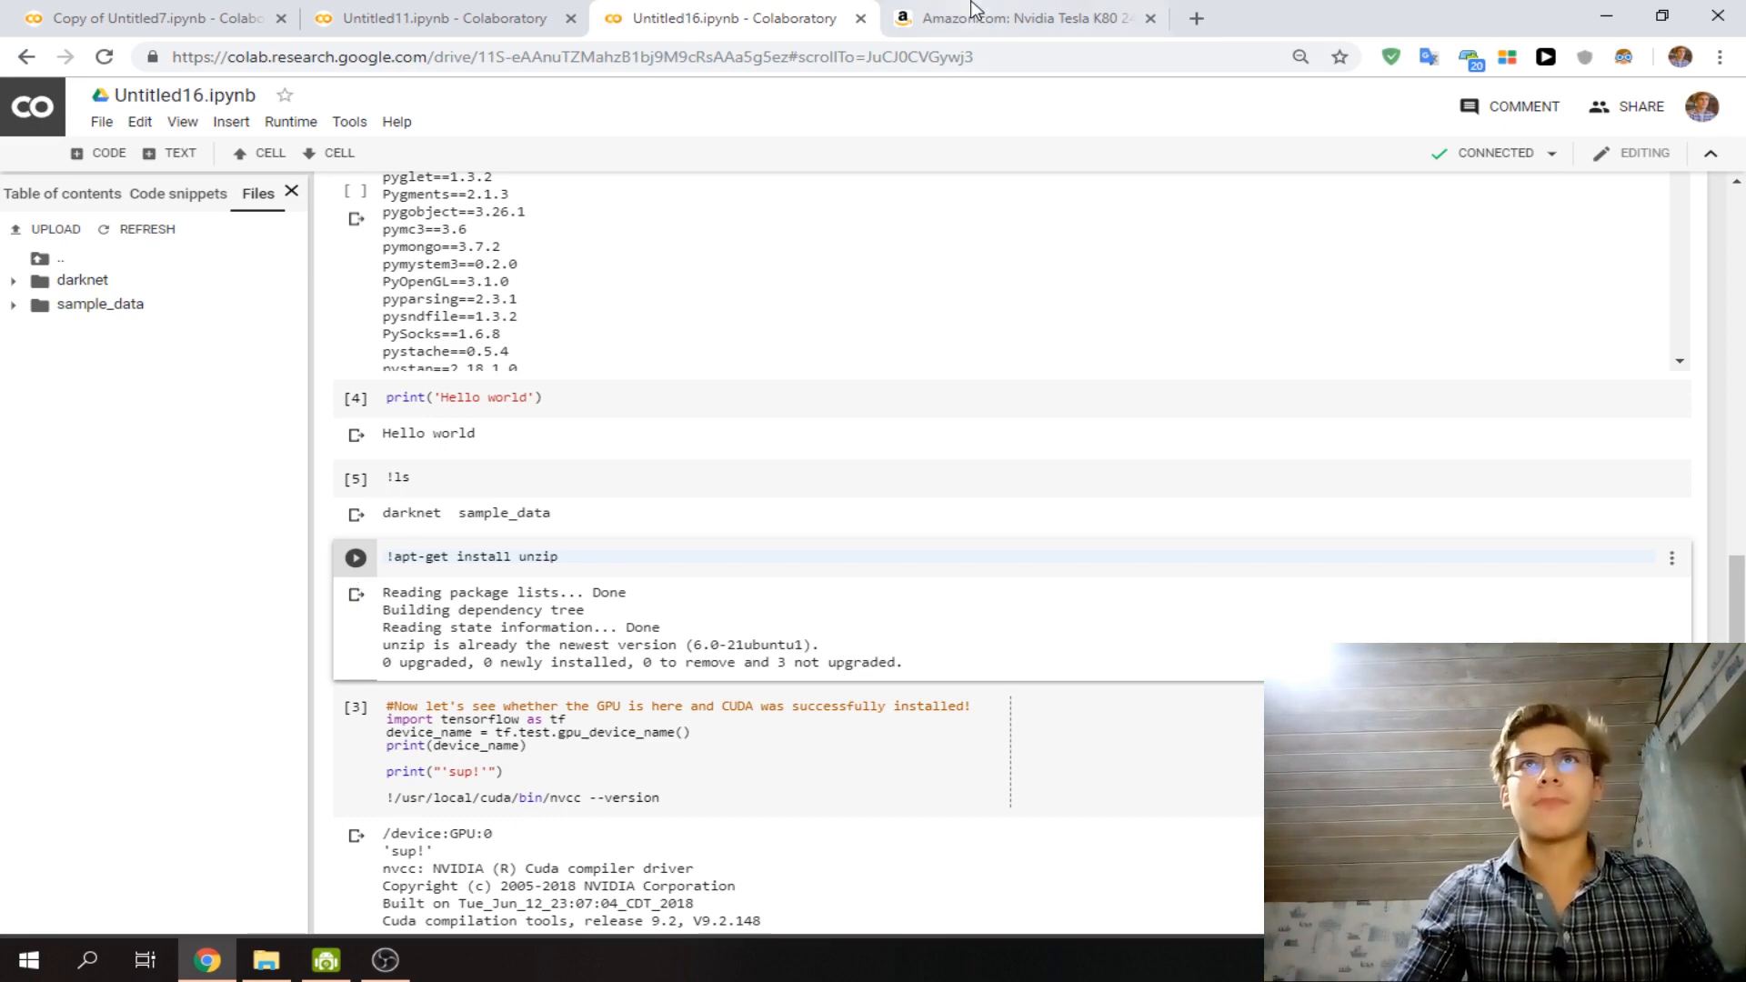
left_click(1011, 18)
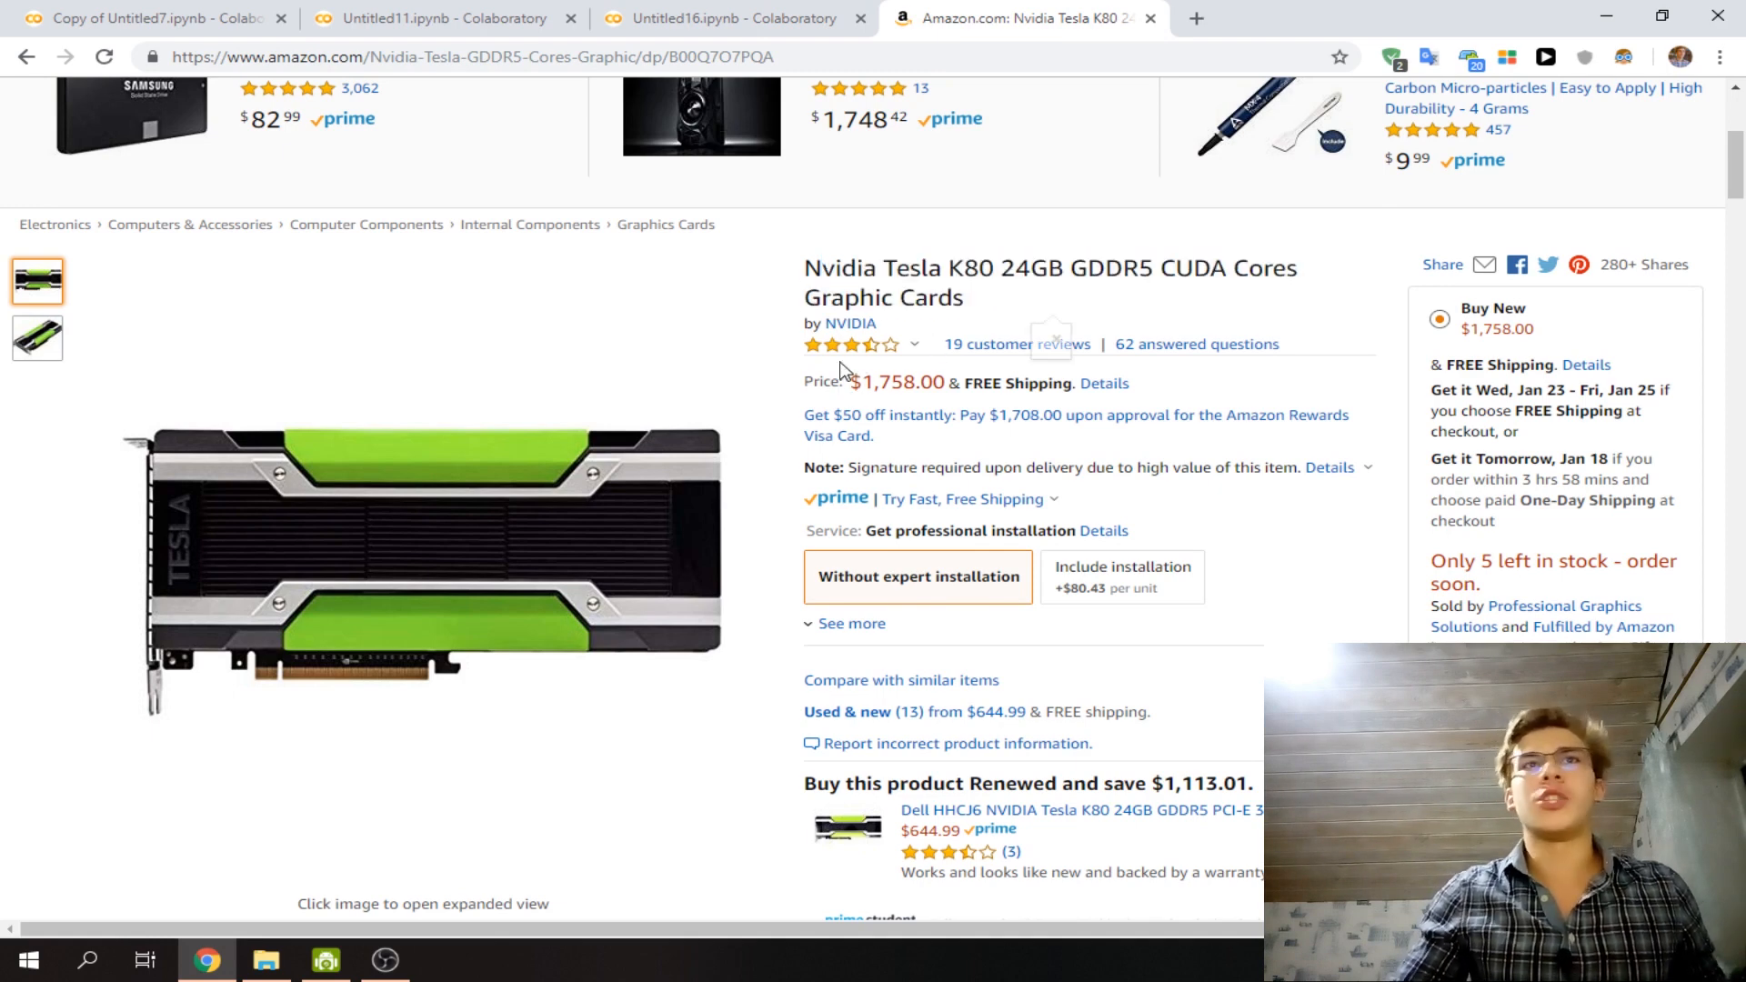
mouse_move(763, 115)
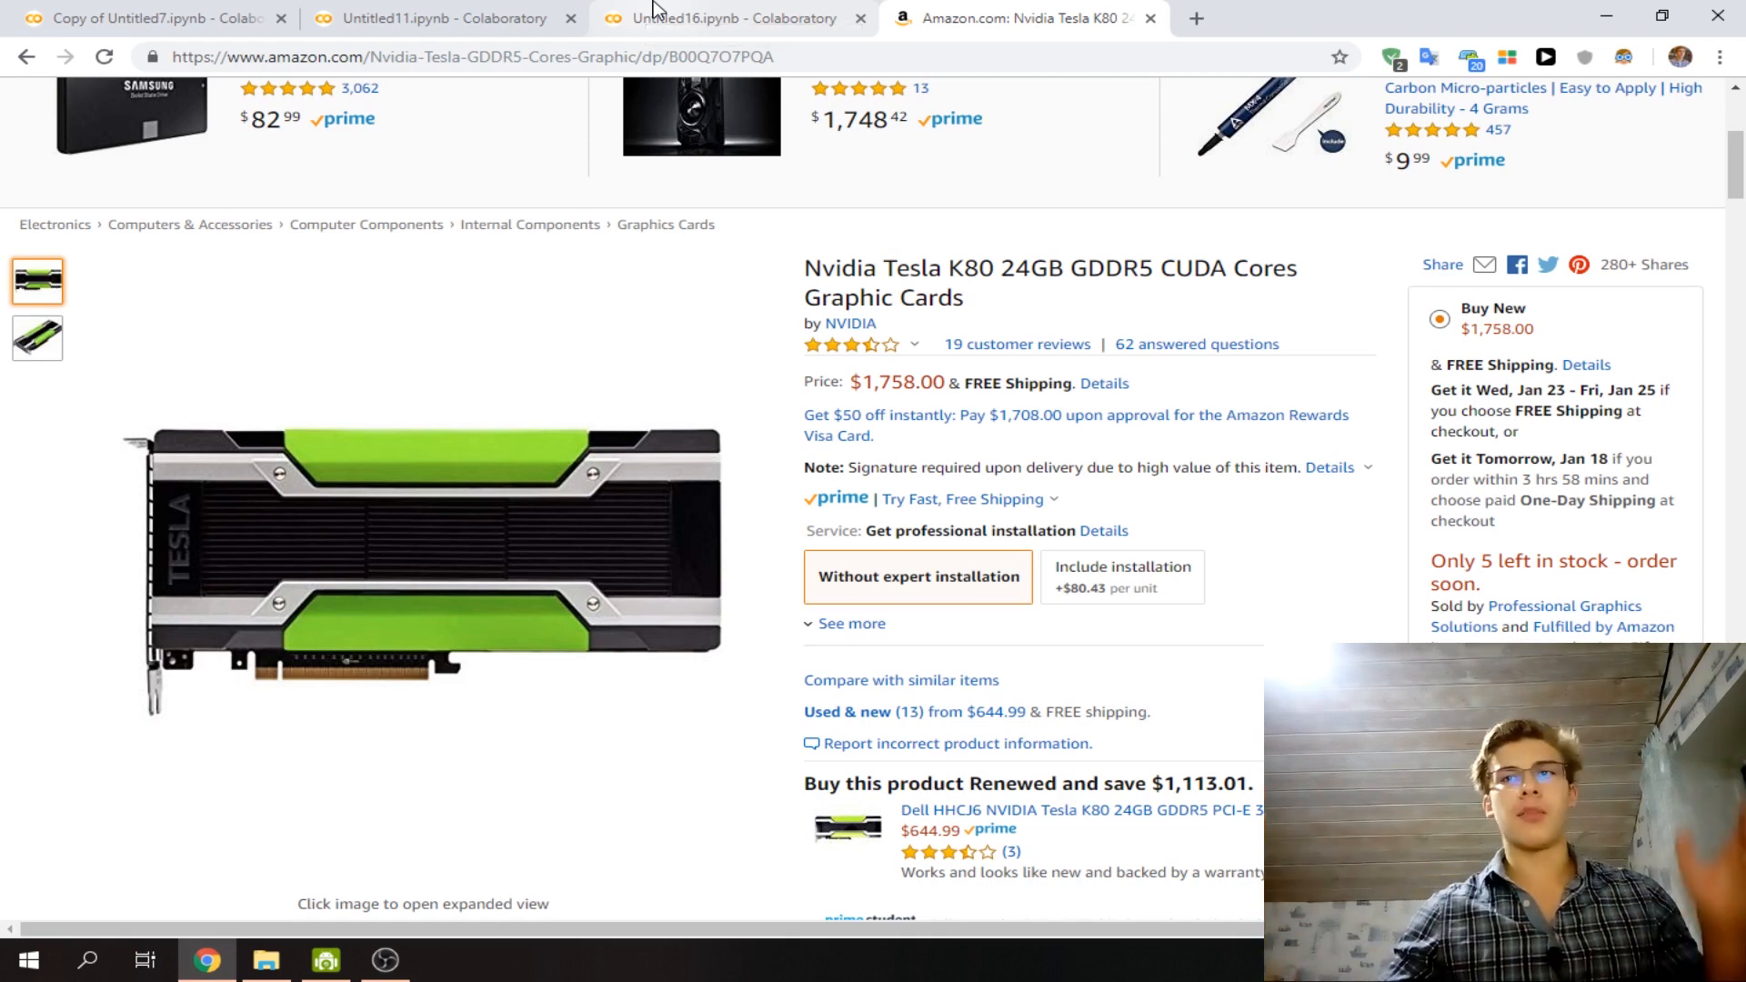
Go back through Untitled16 to the Untitled11 notebook showing female and male image counts.
left_click(729, 18)
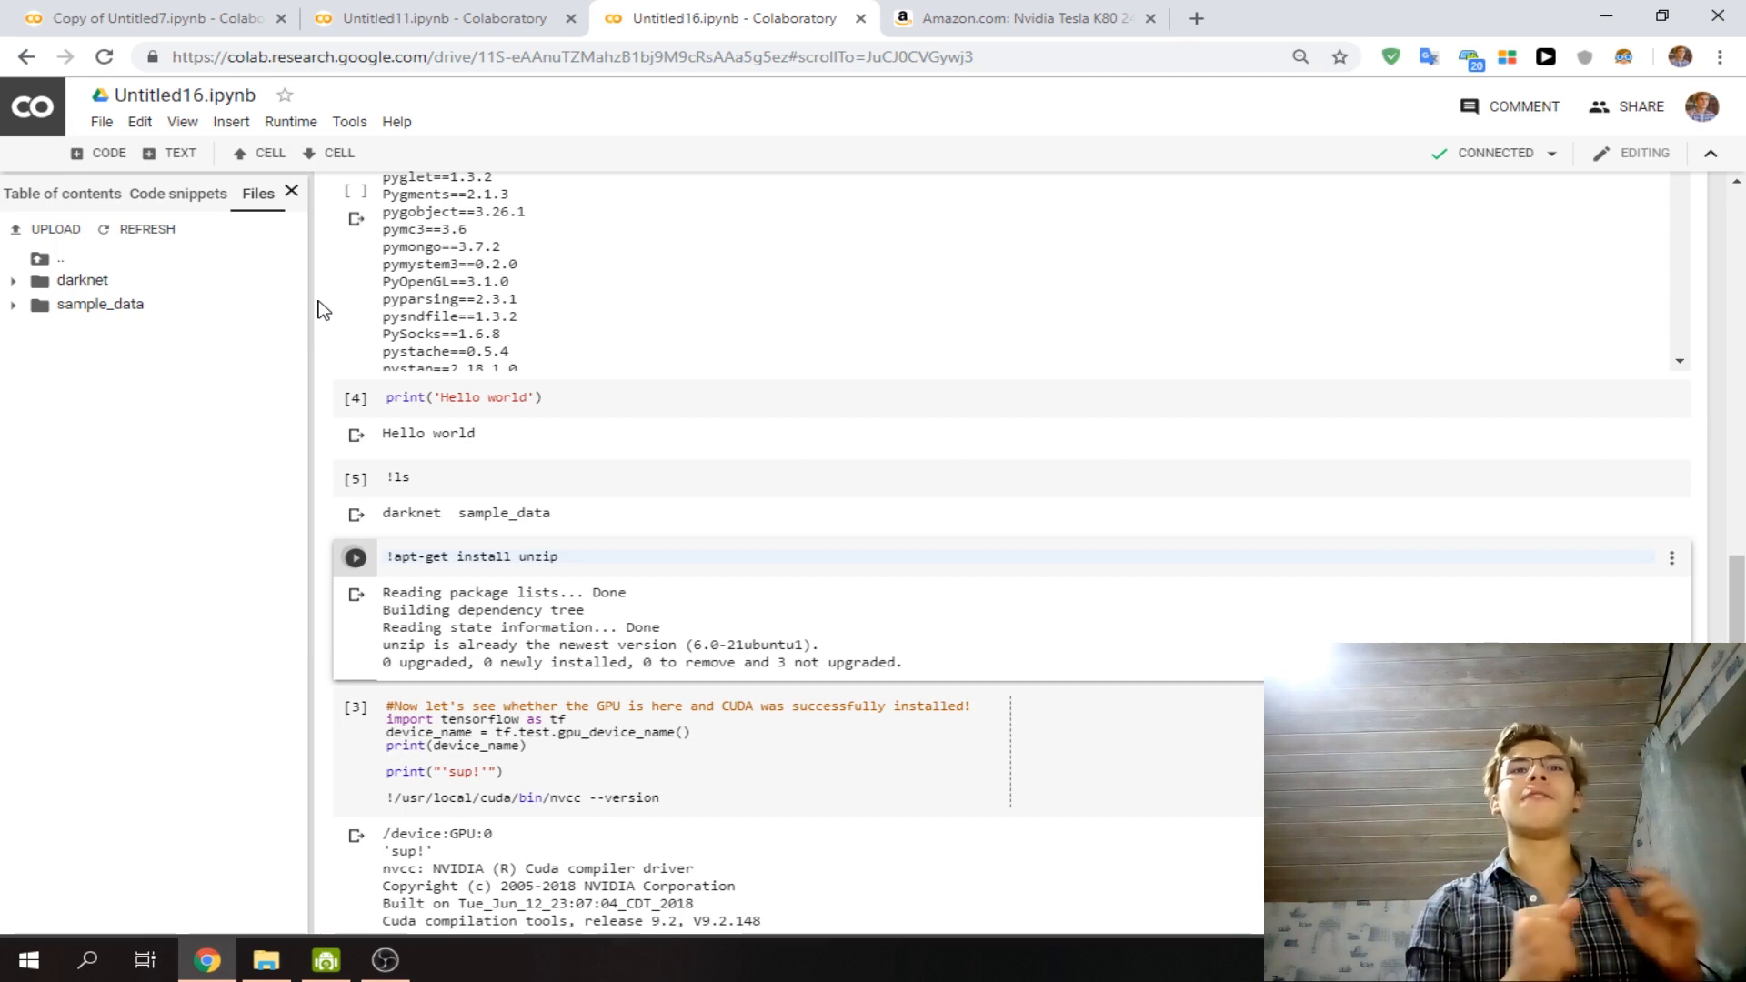
left_click(440, 18)
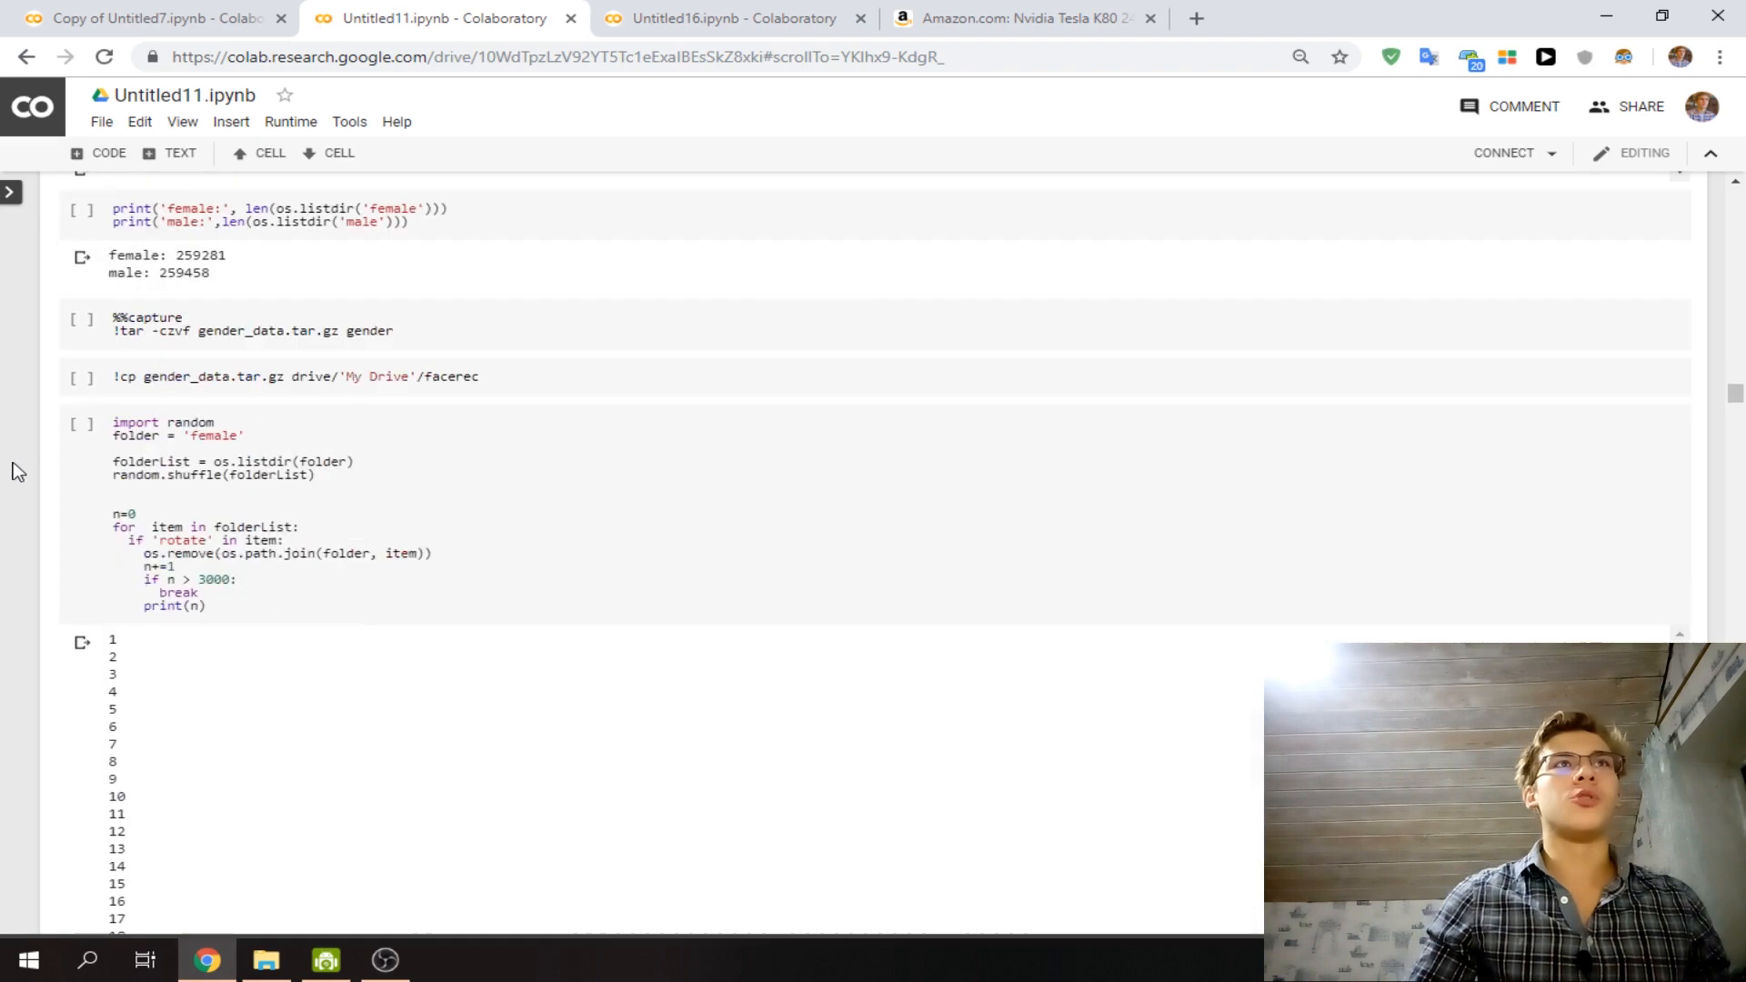
Review the #Flipping images cell output in Untitled11, then switch to Copy of Untitled7.
scroll("down", 3)
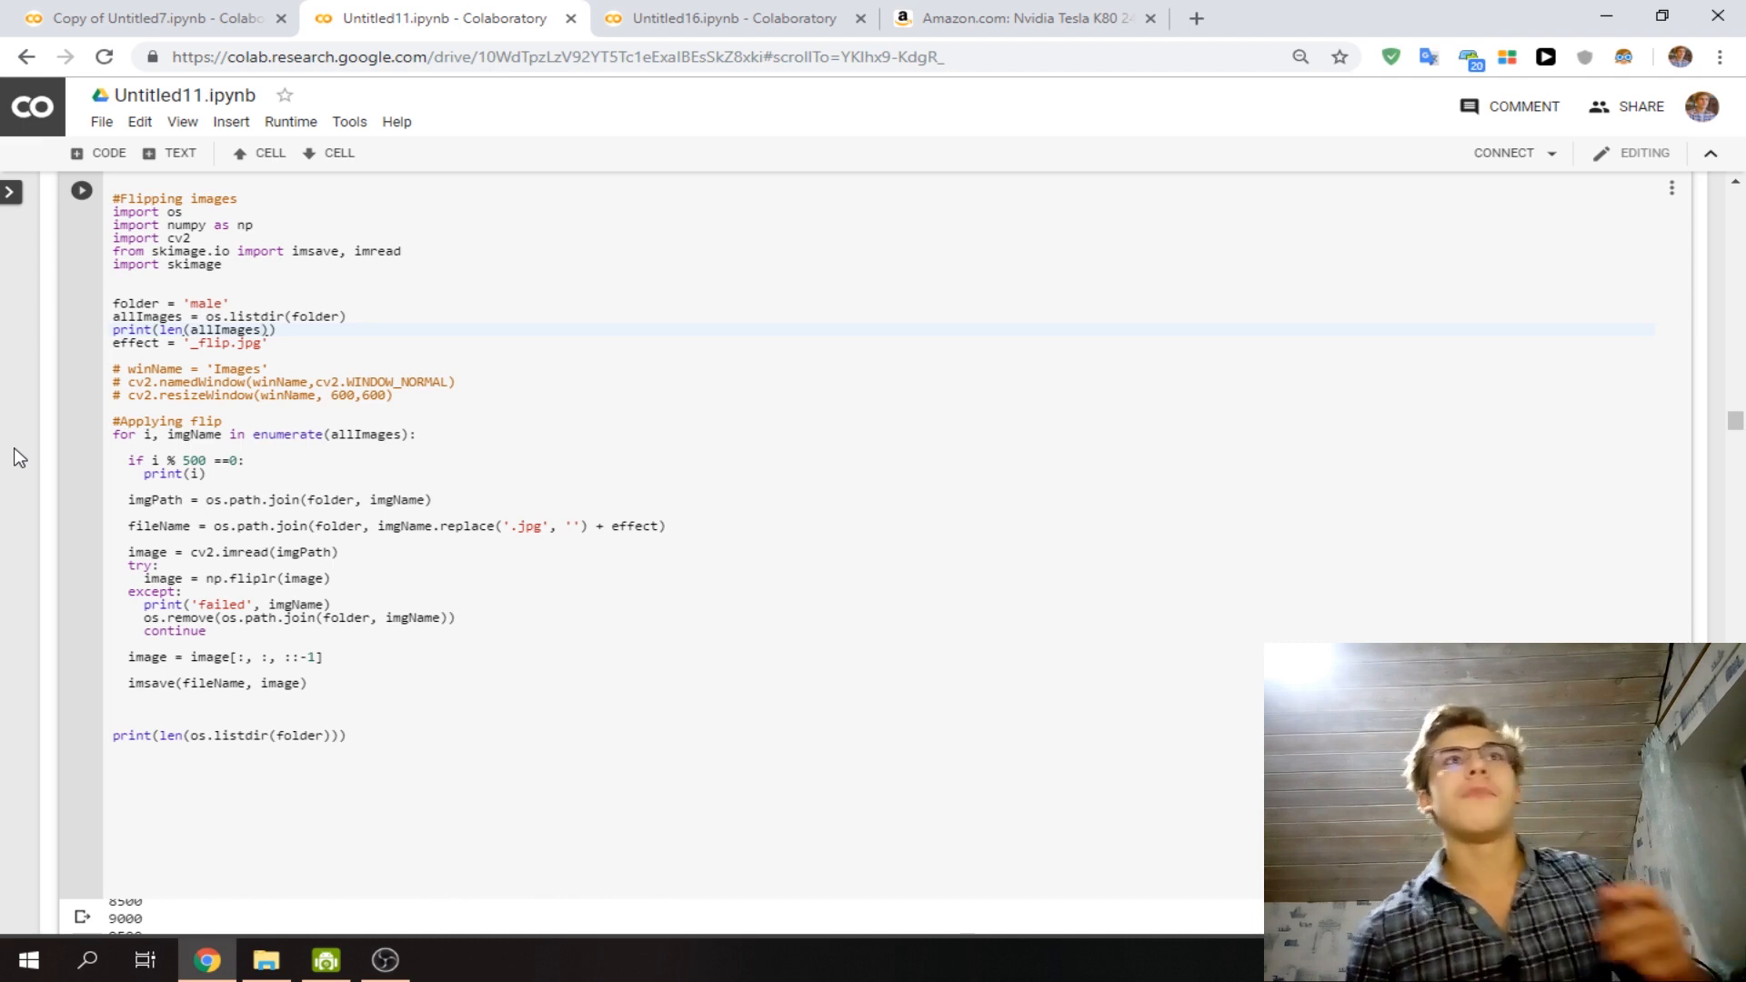
scroll("down", 3)
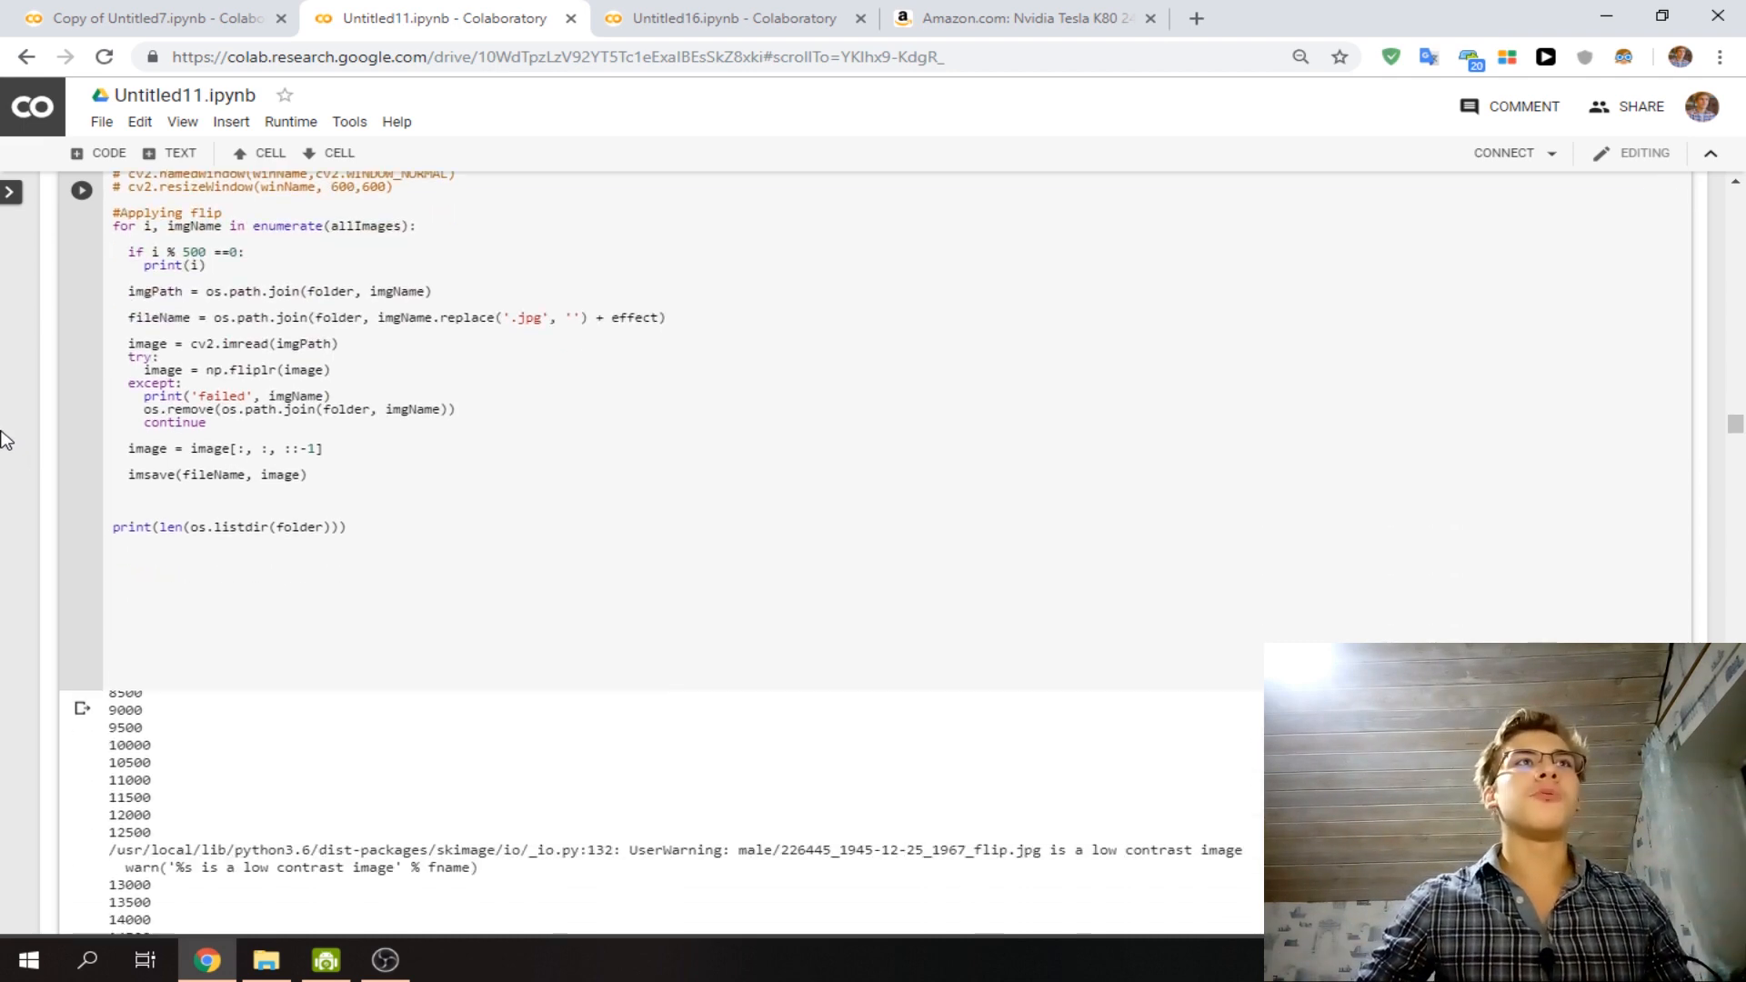
left_click(156, 19)
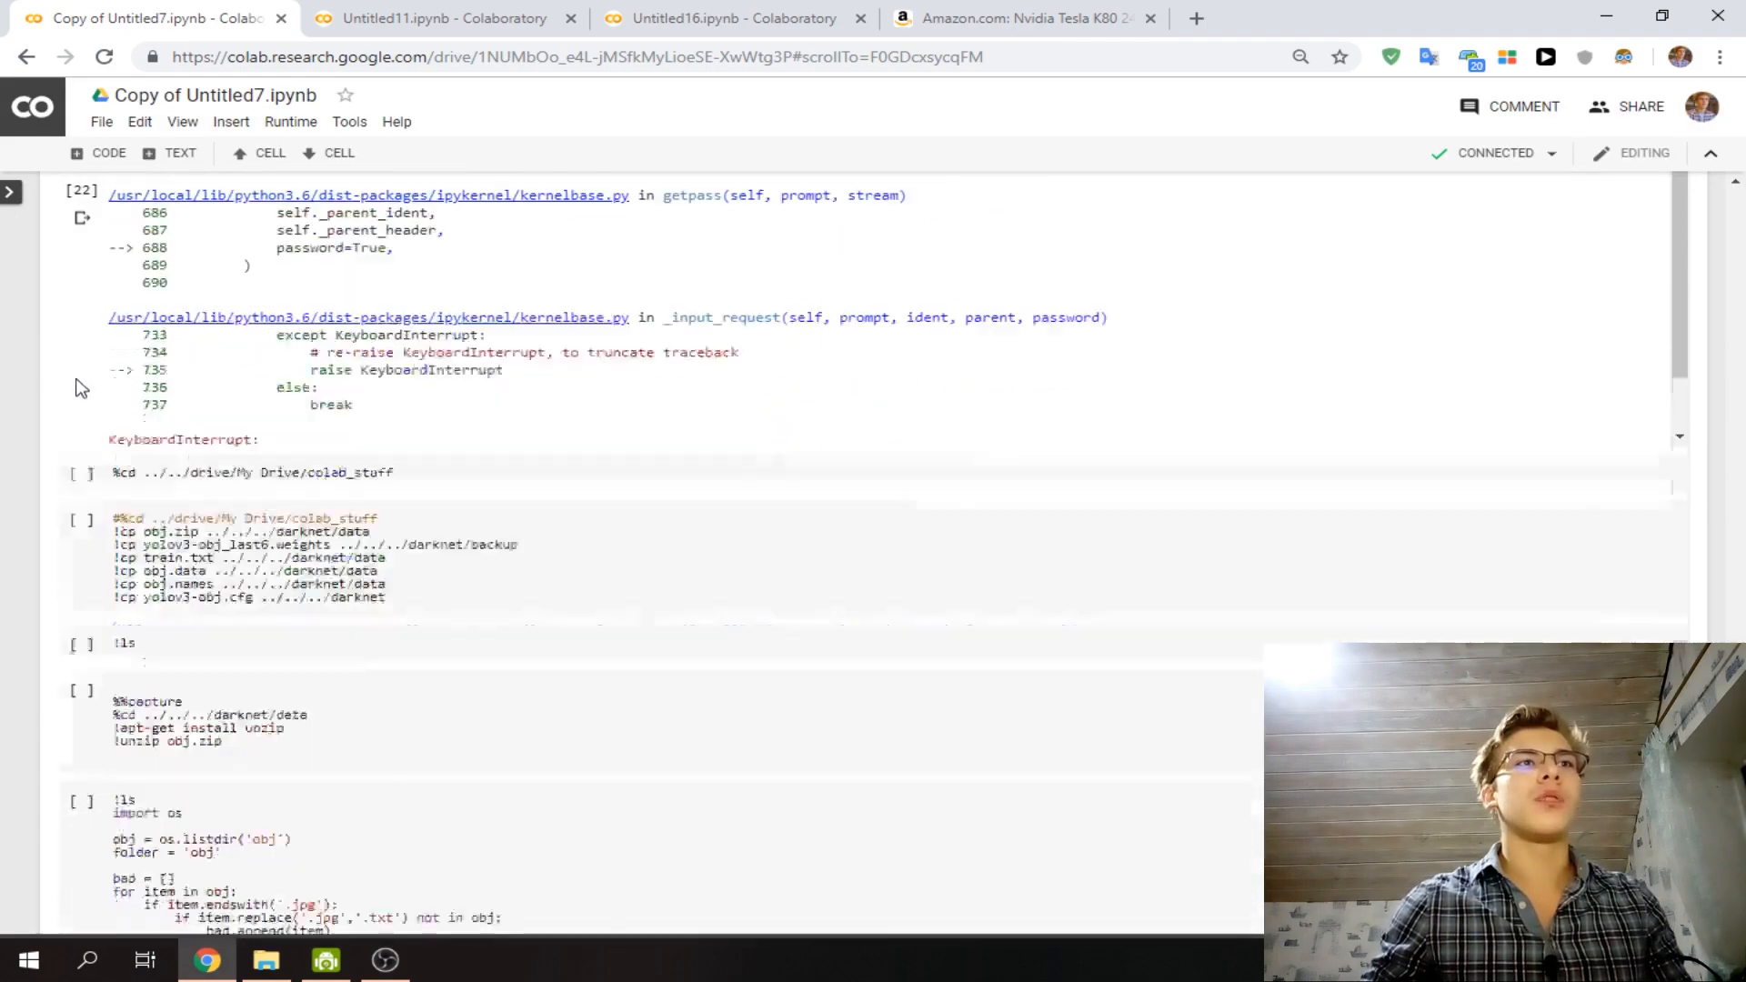
Scroll Copy of Untitled7 past the KeyboardInterrupt traceback to the drive.mount cell.
scroll("down", 3)
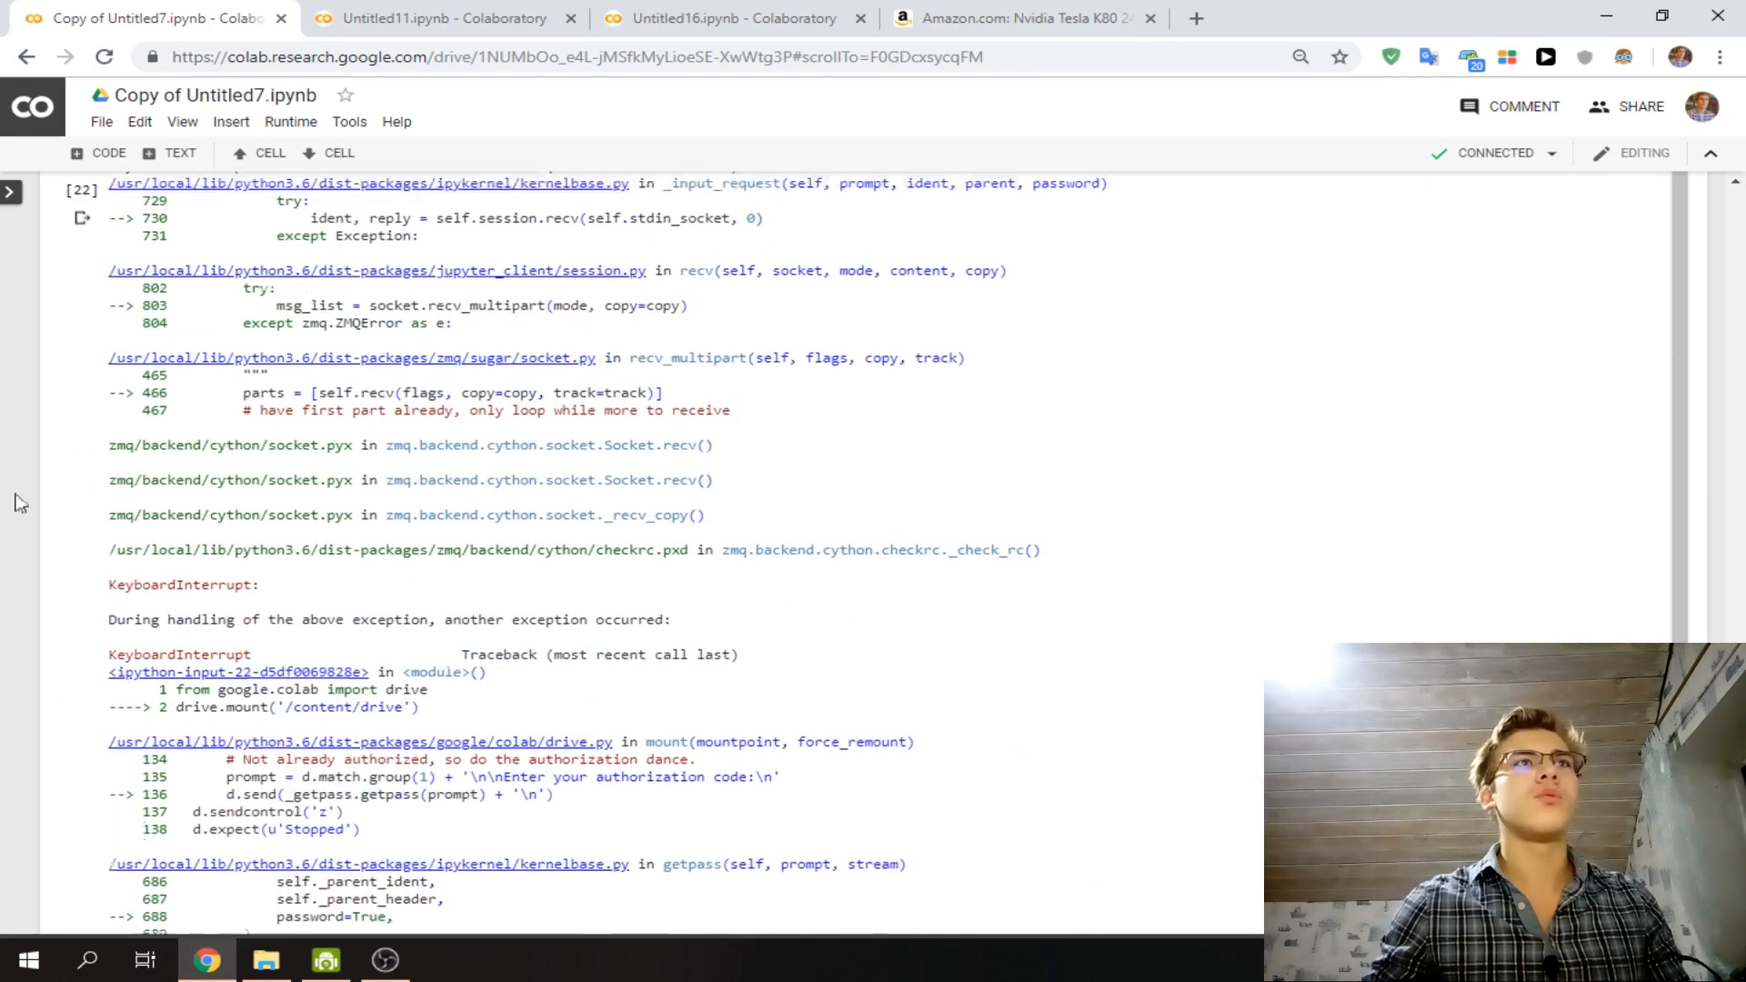
scroll("down", 3)
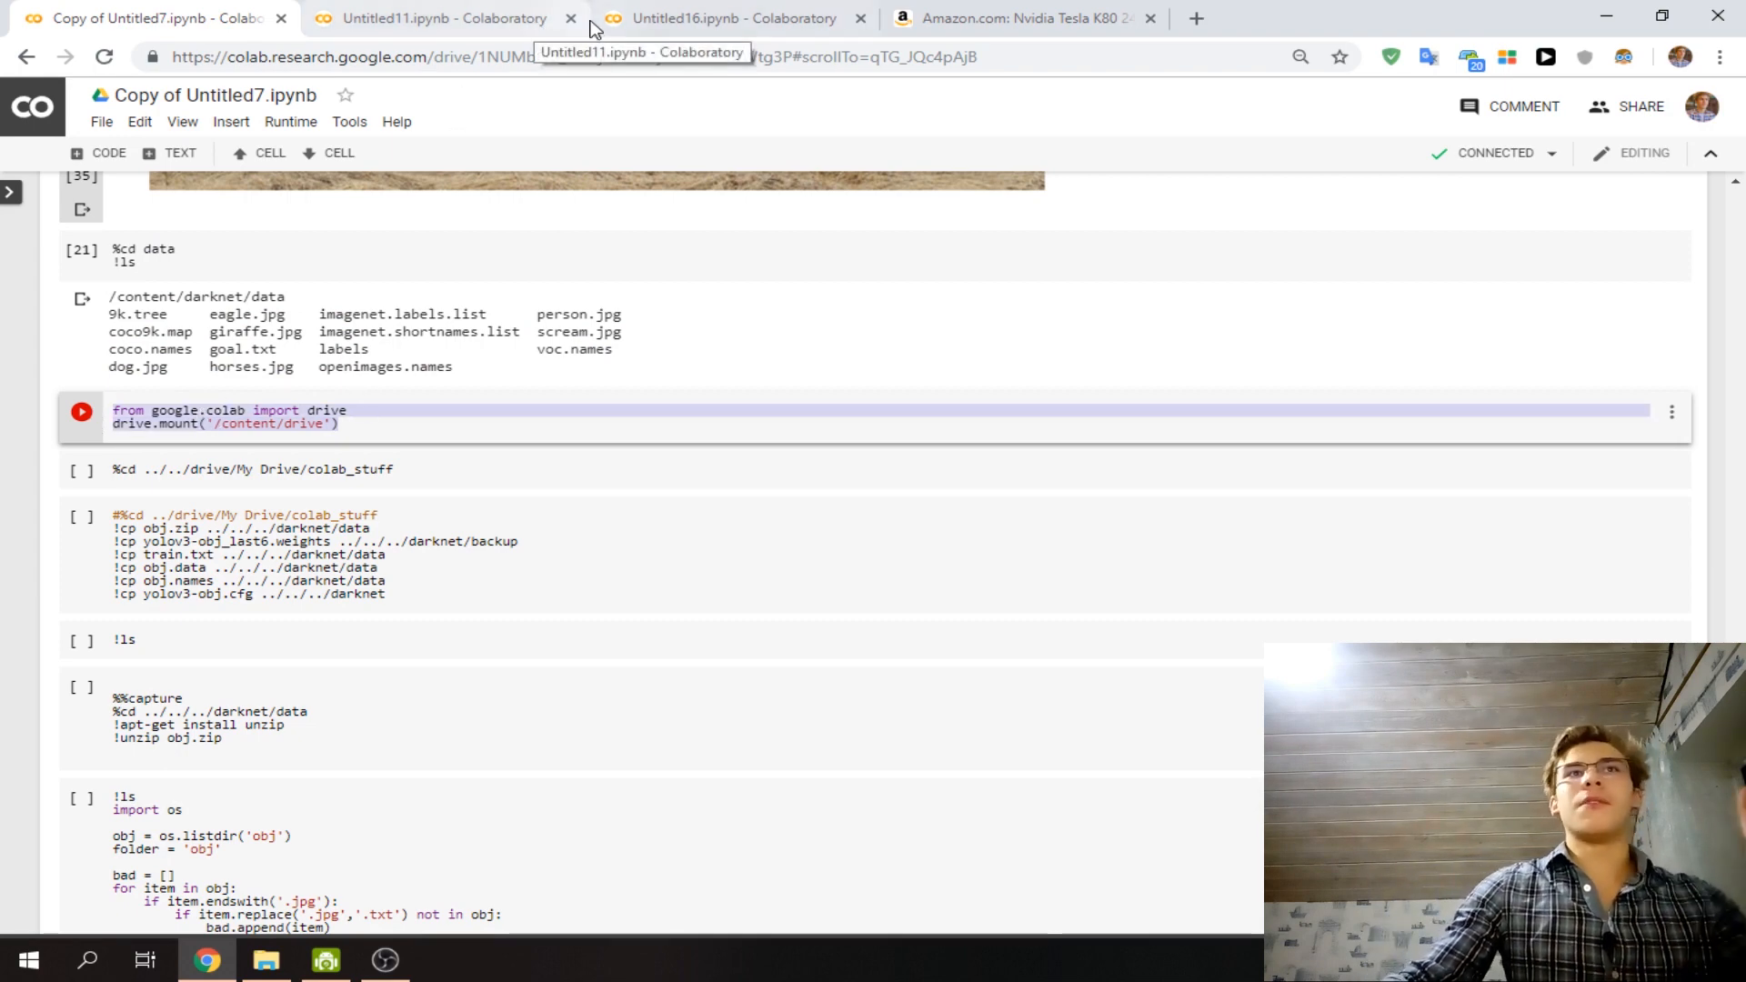
Visit Untitled11 and toggle its side panel, then return to Untitled16 listing darknet and sample_data.
left_click(435, 19)
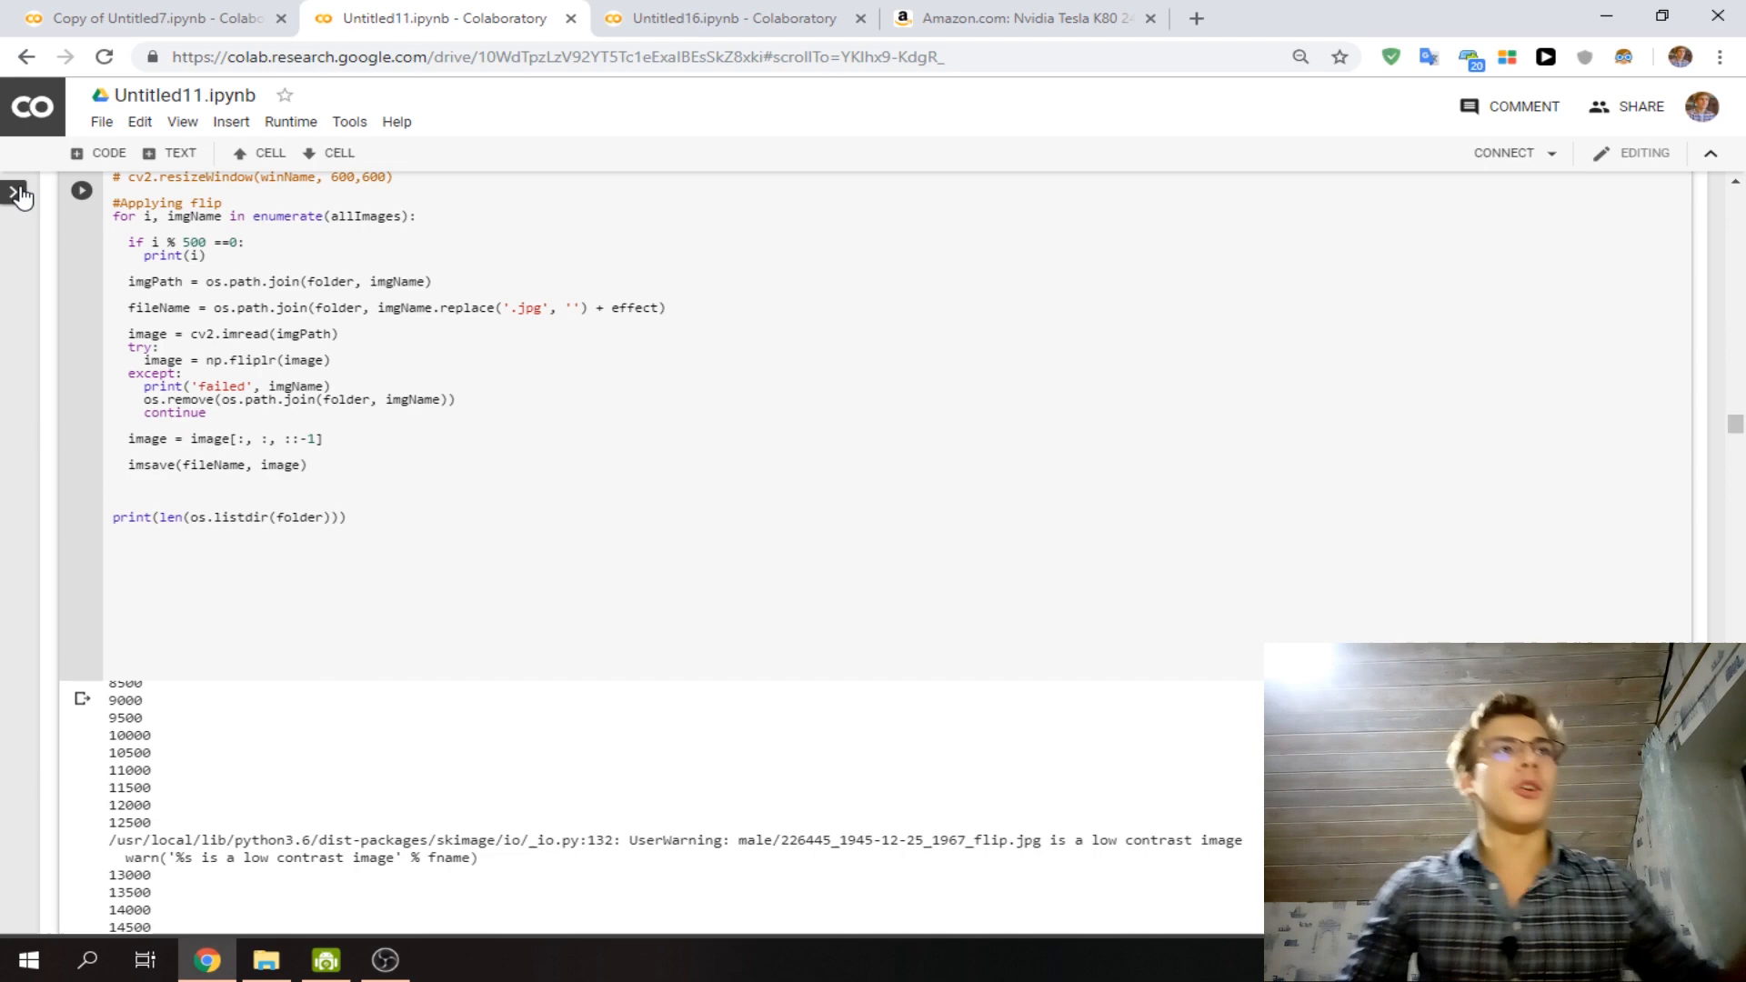
left_click(19, 191)
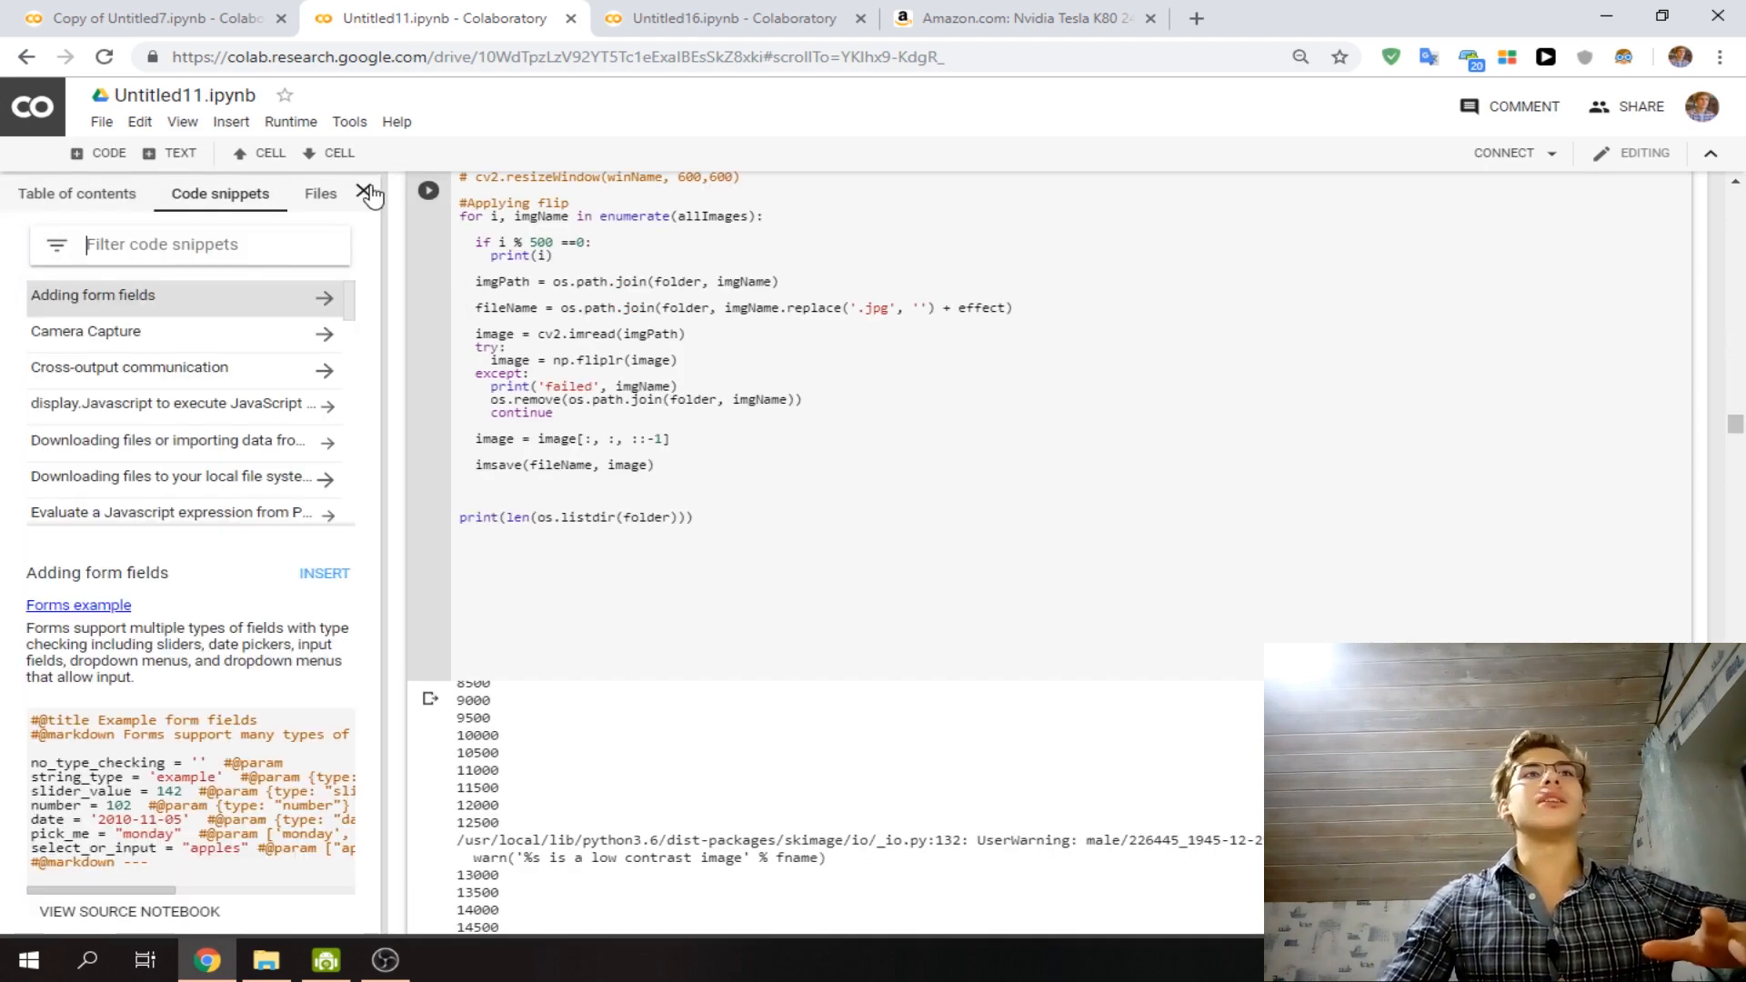
left_click(370, 193)
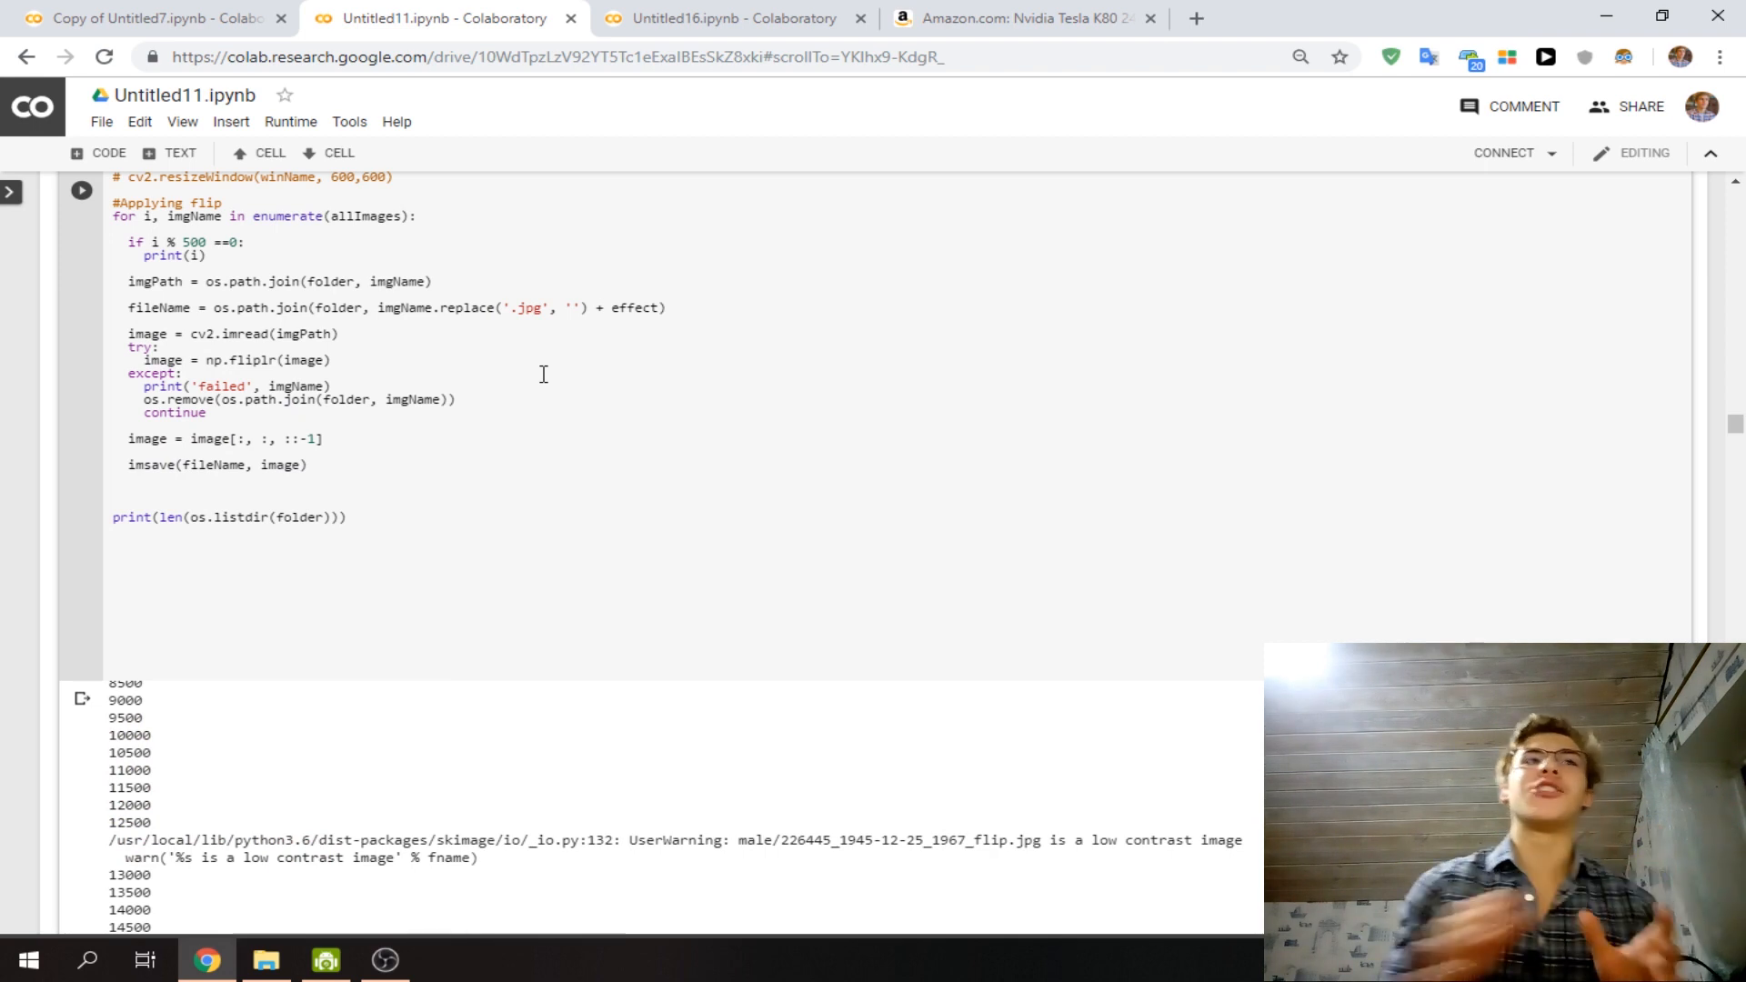
left_click(723, 19)
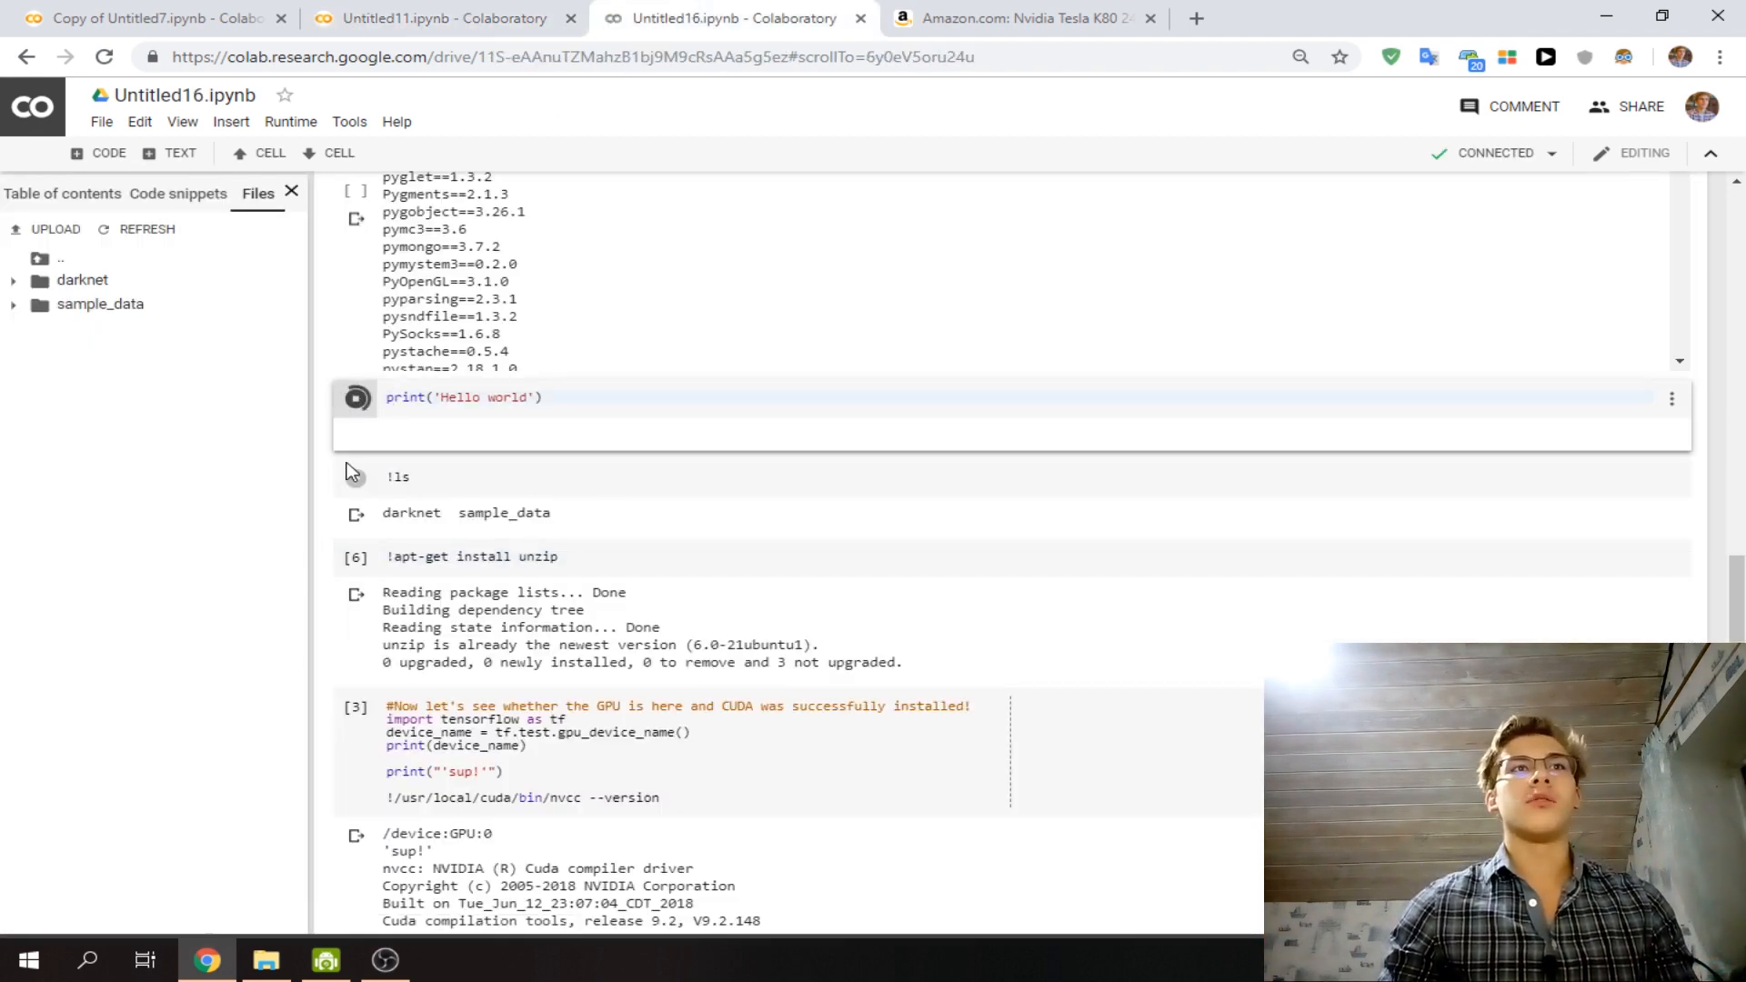
Run the print('Hello world') cell and add a loop cell printing range(10).
left_click(356, 398)
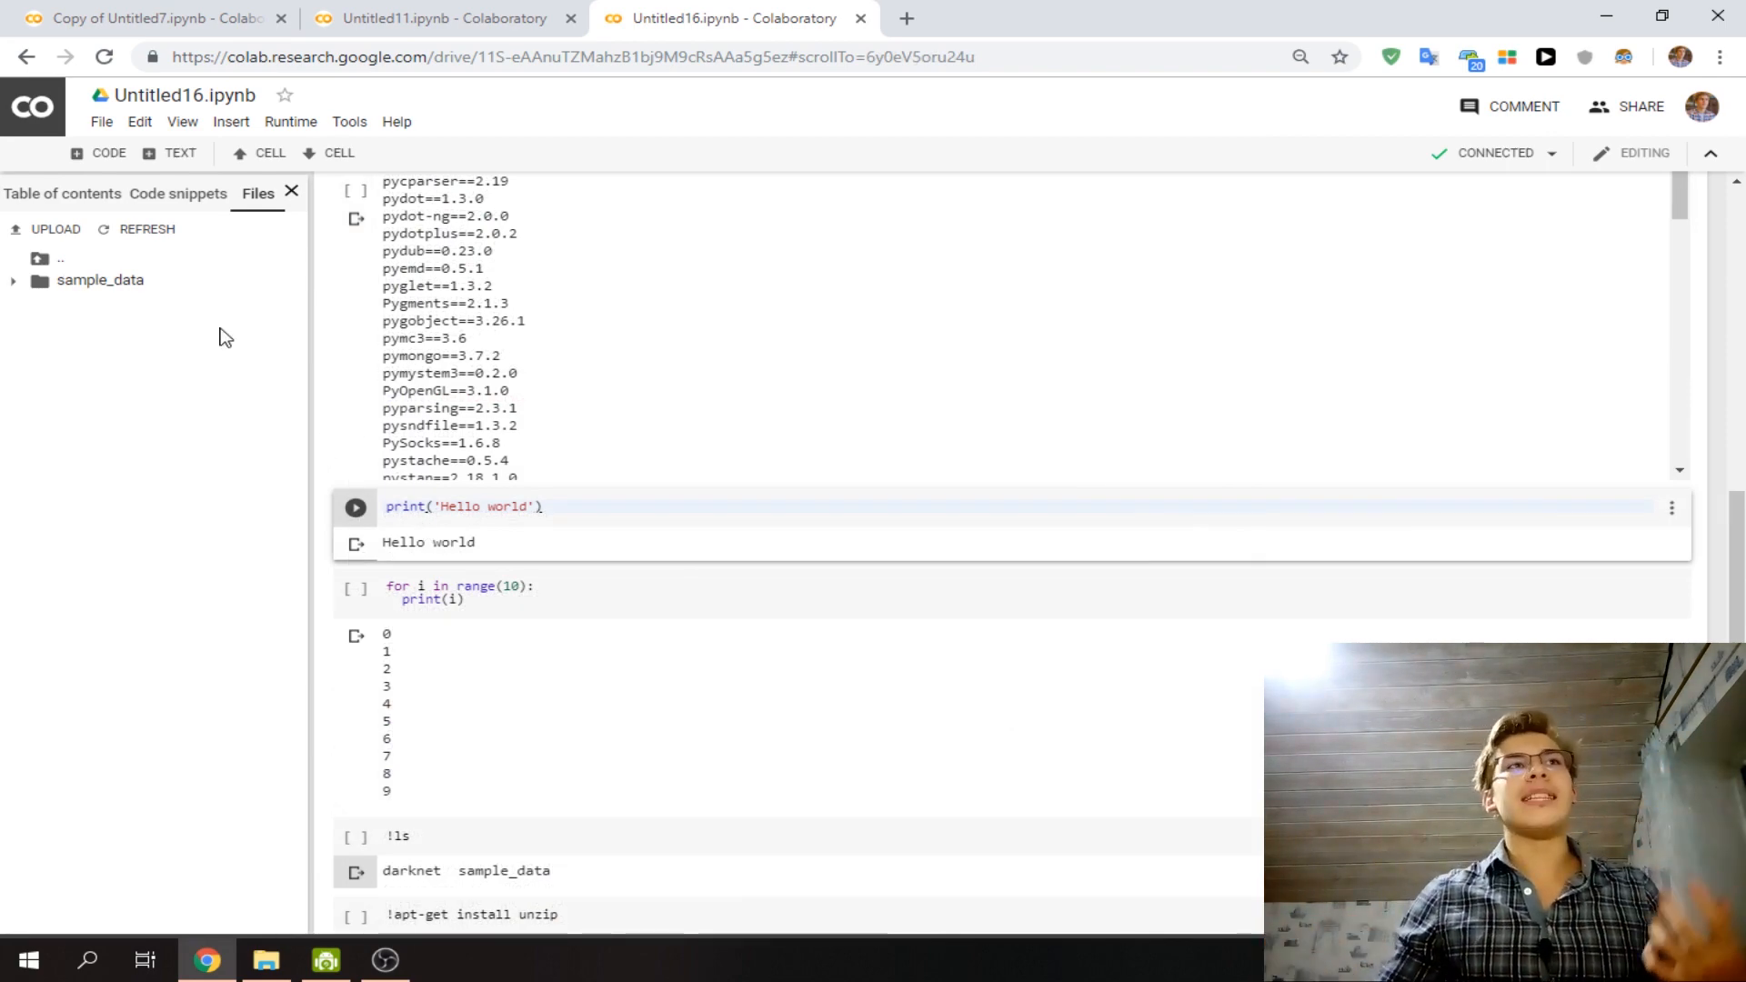
left_click(140, 121)
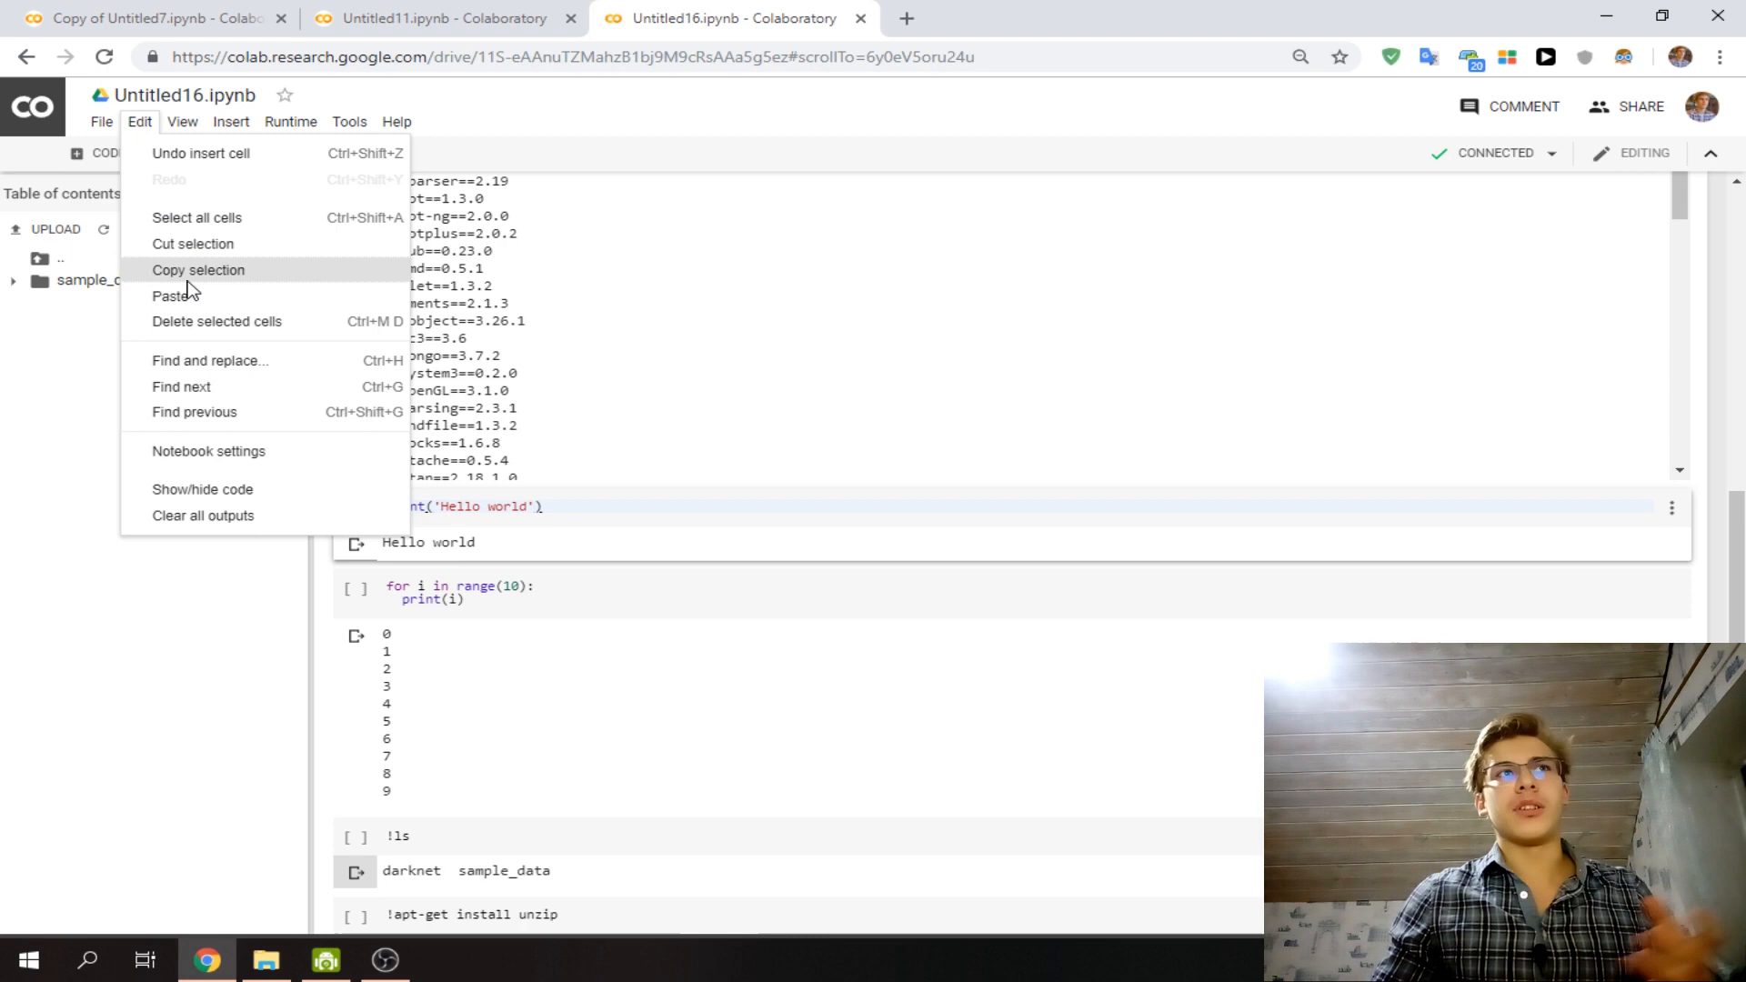
Inspect Notebook settings: Python 3 runtime type with GPU hardware accelerator.
left_click(208, 451)
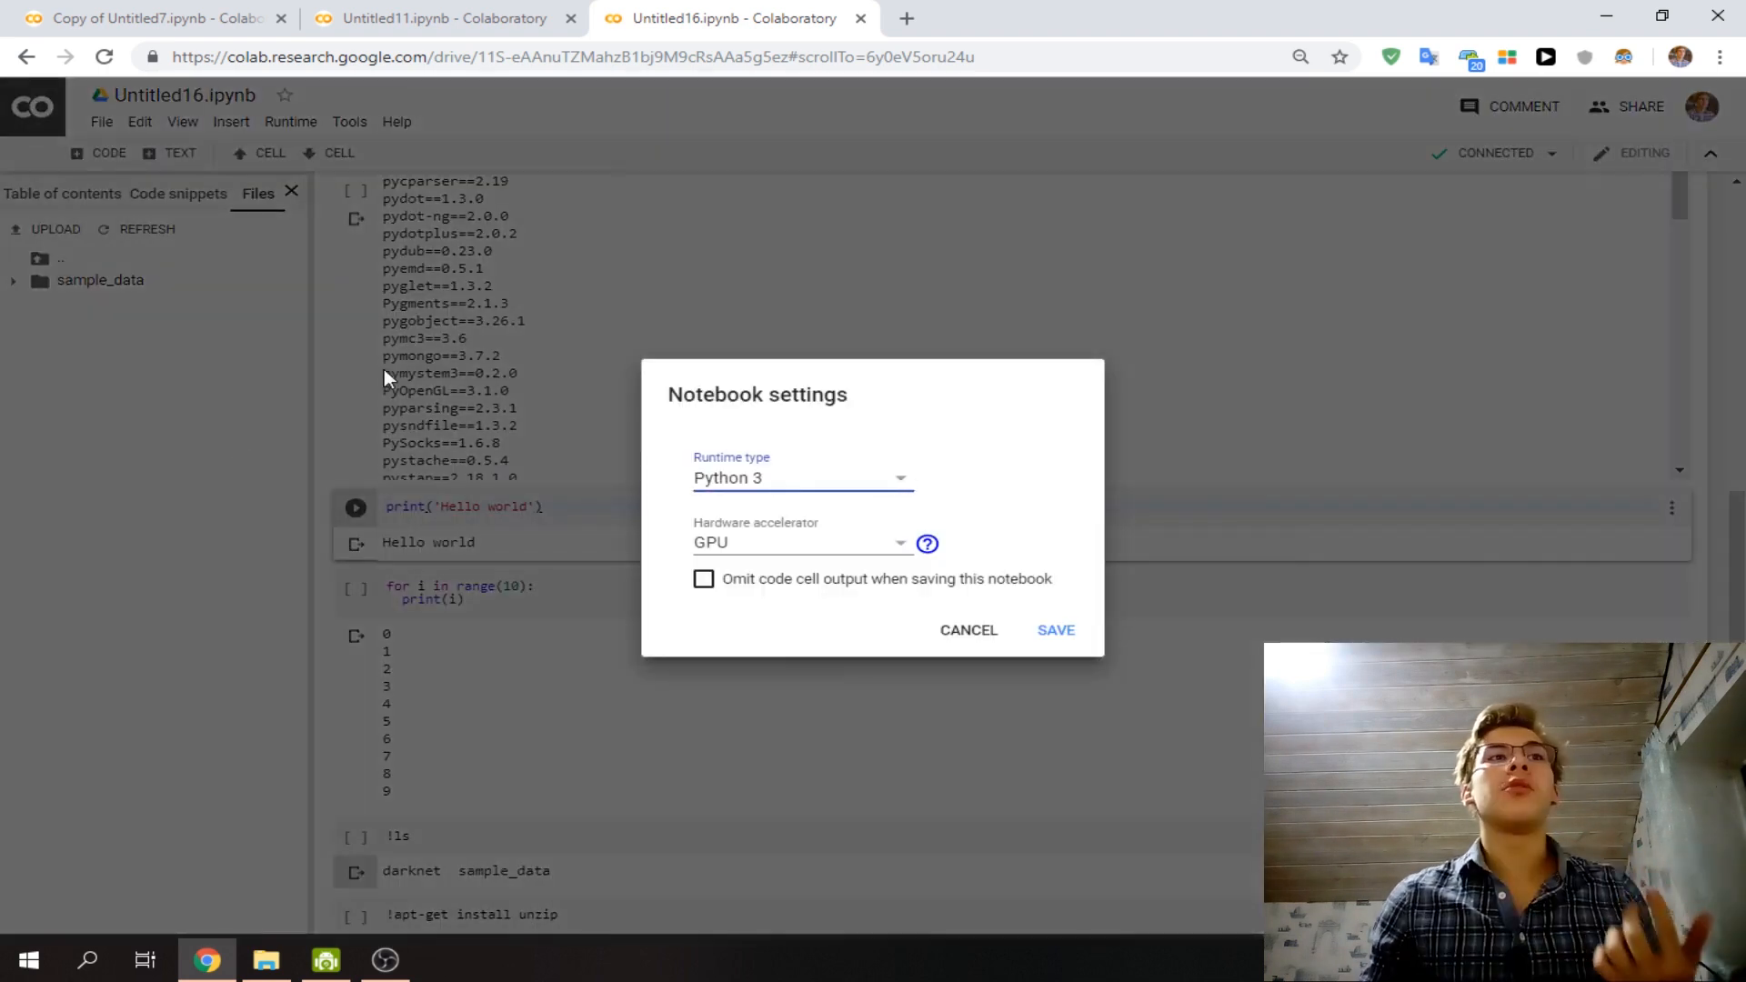
mouse_move(718, 518)
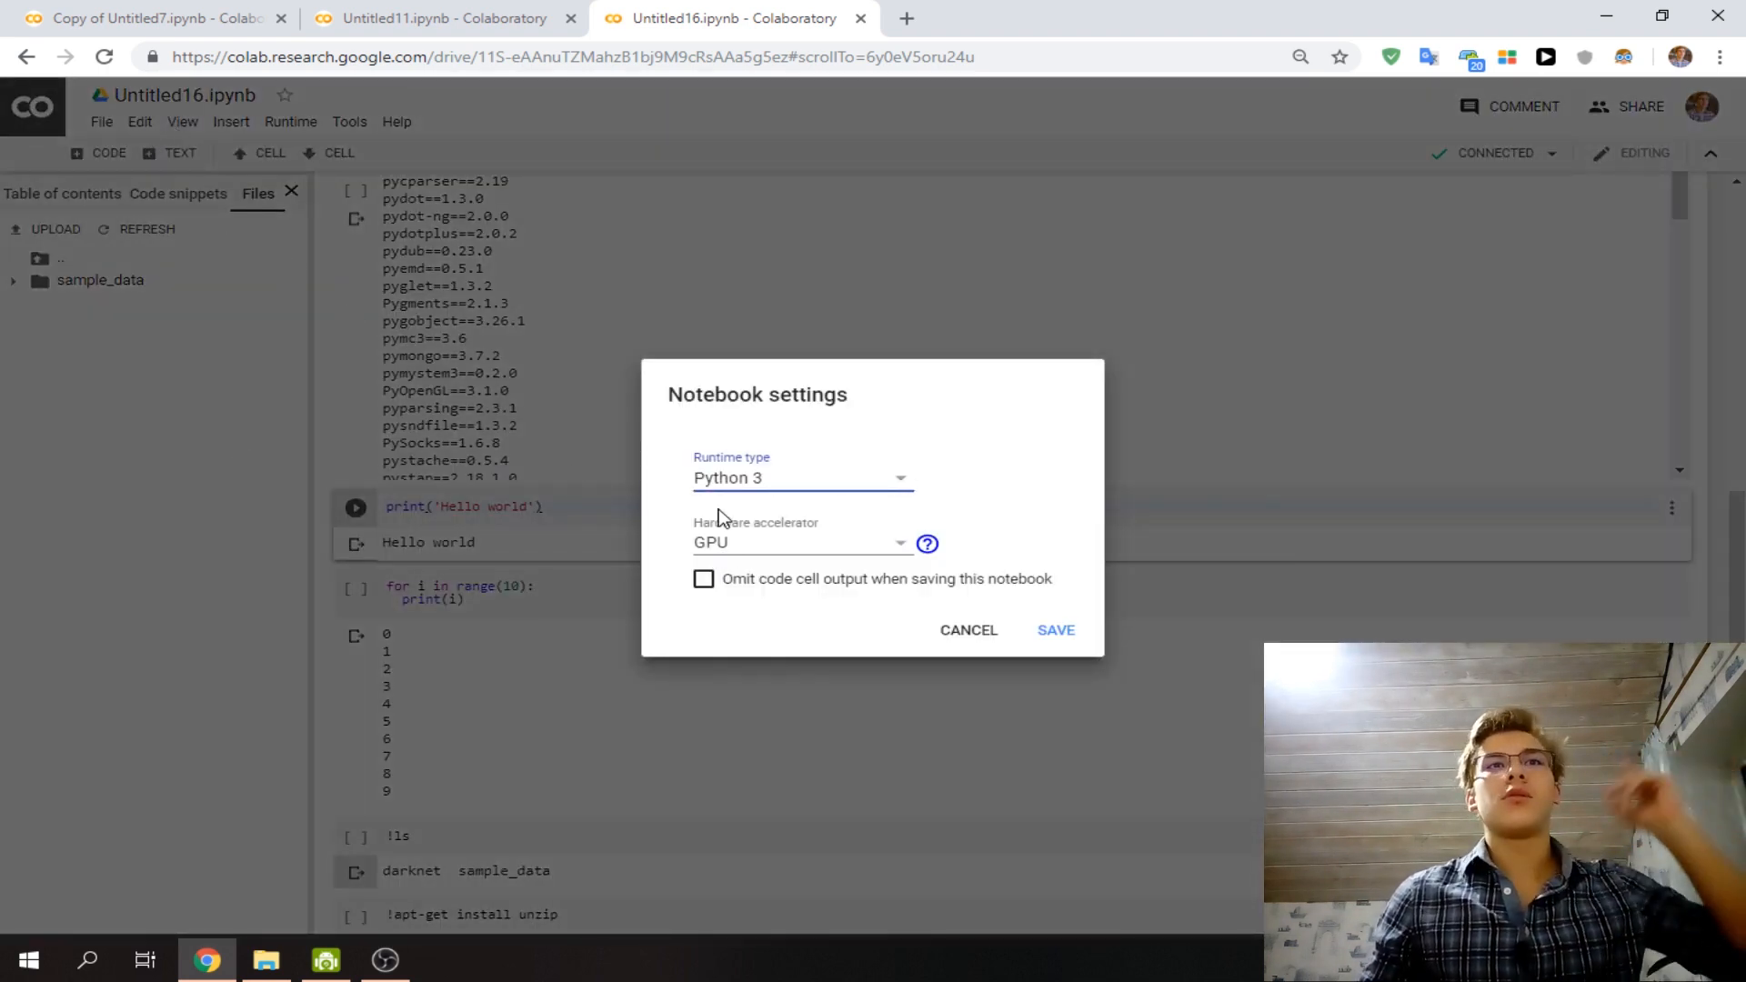
left_click(799, 477)
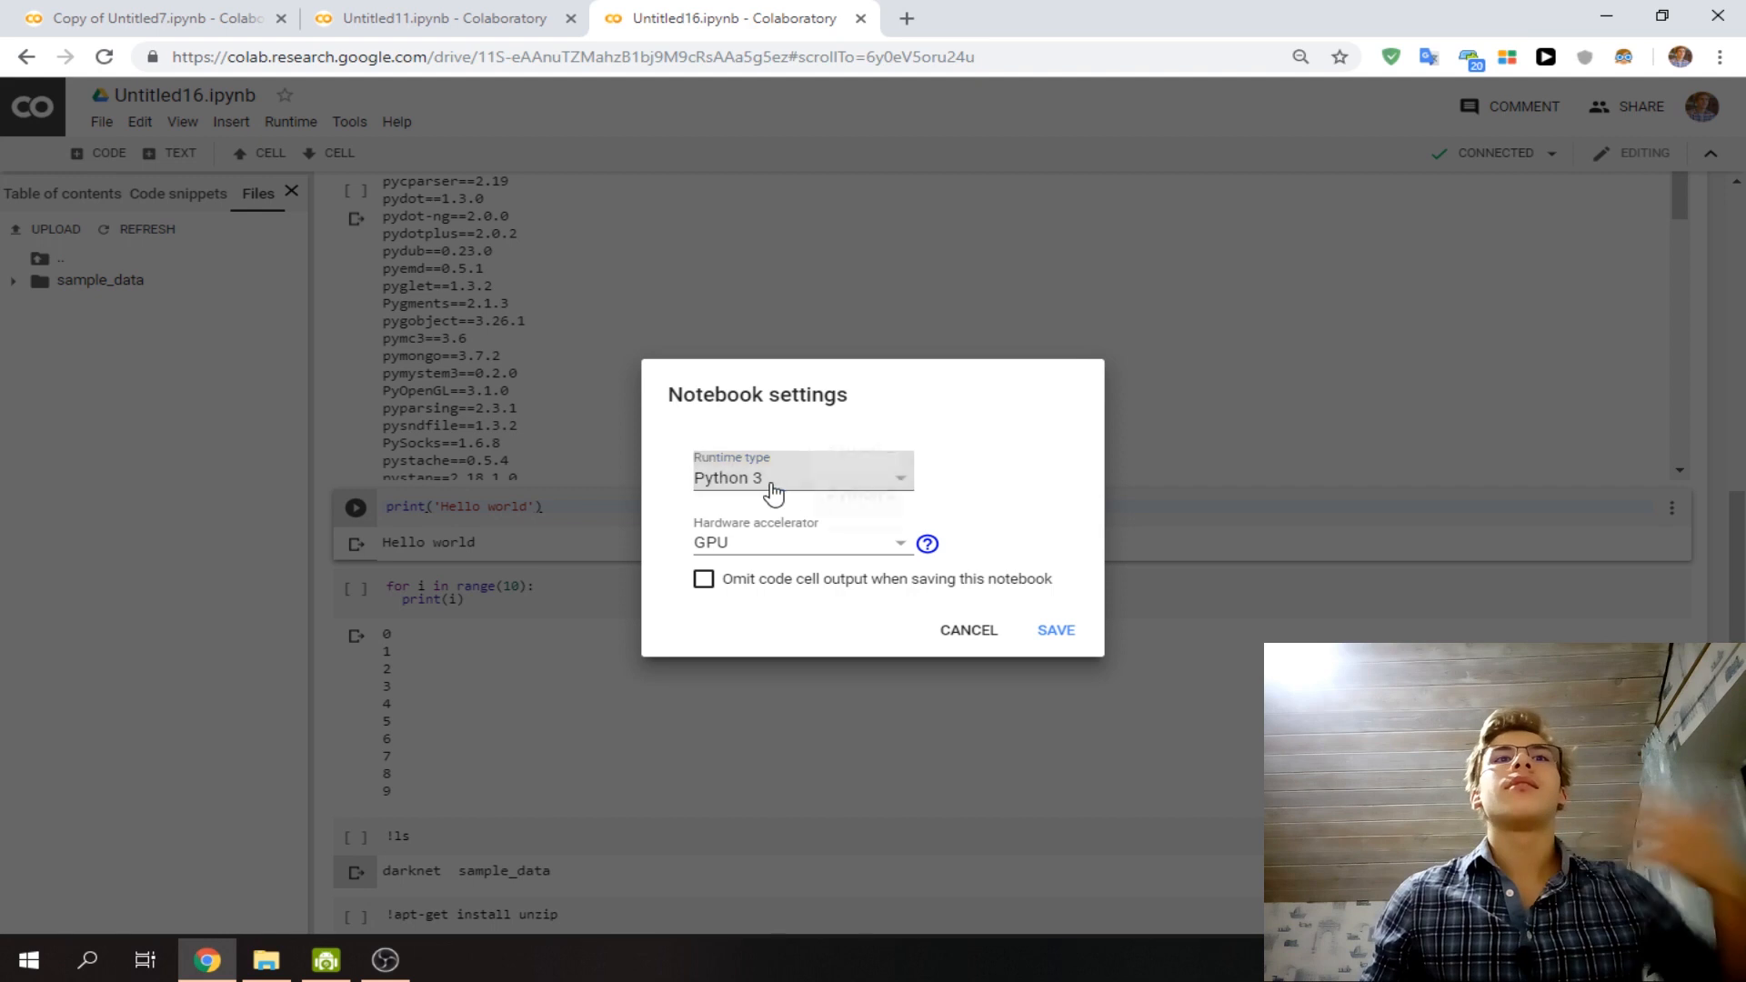
left_click(800, 477)
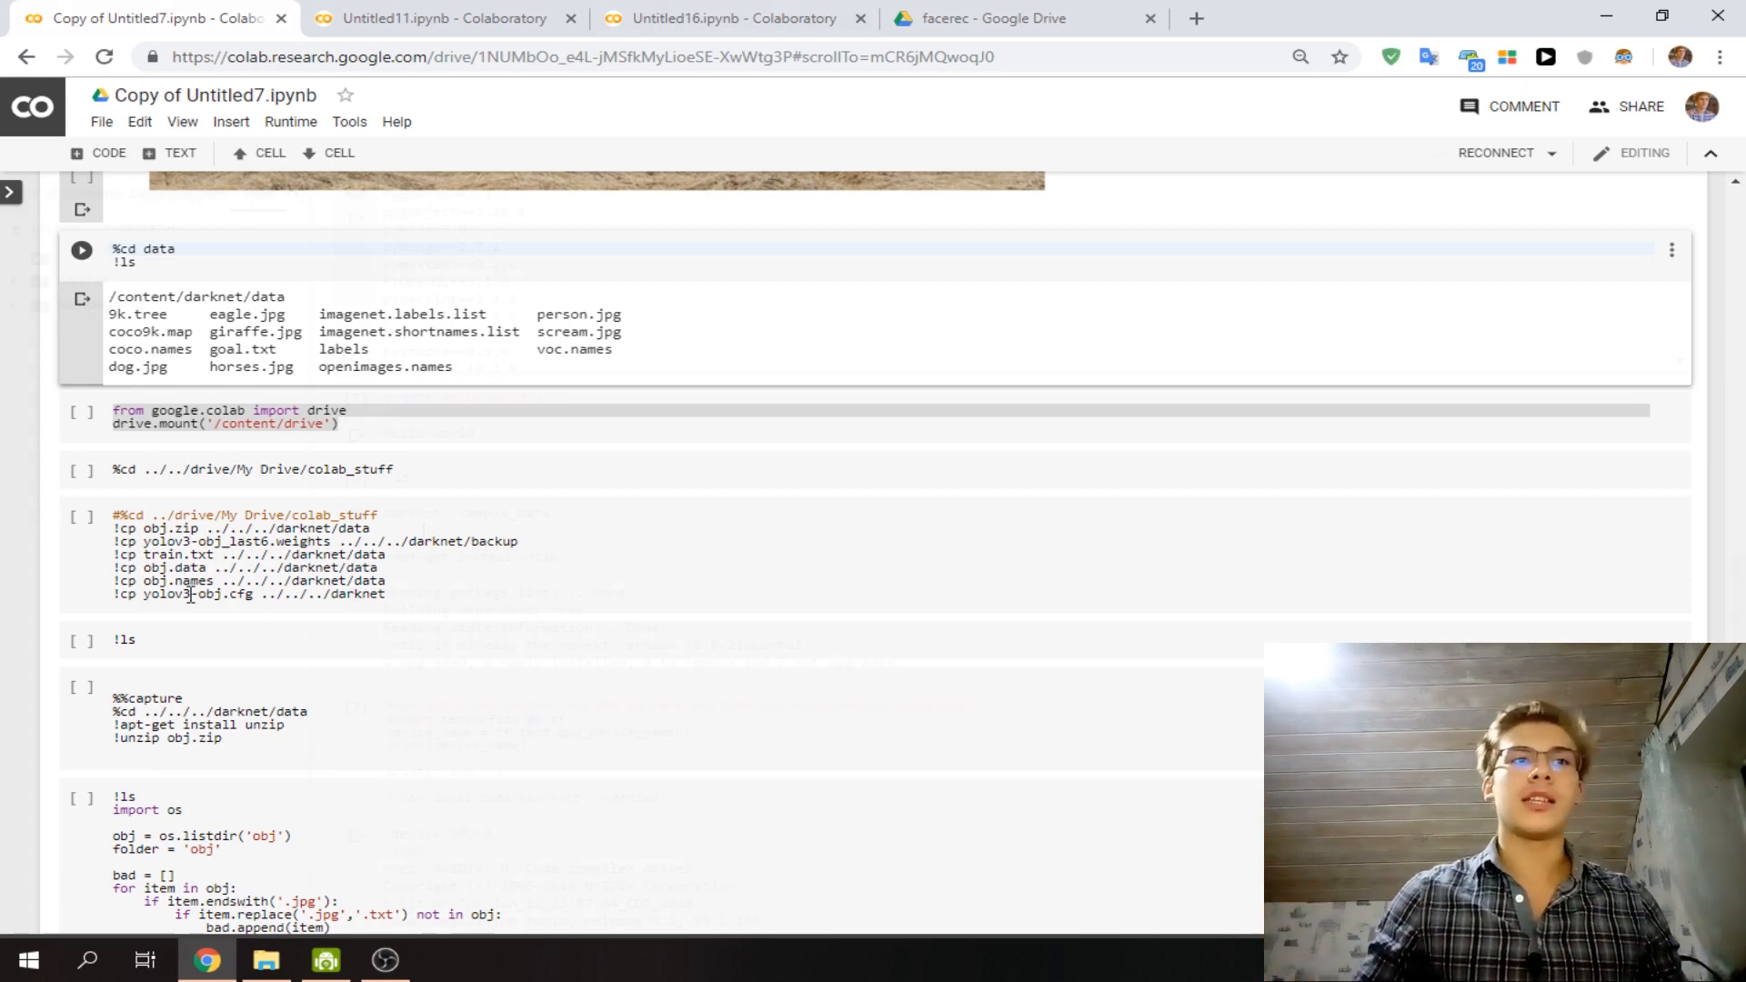
Return to Untitled16 and enter a for loop over range(10) printing i.
left_click(724, 18)
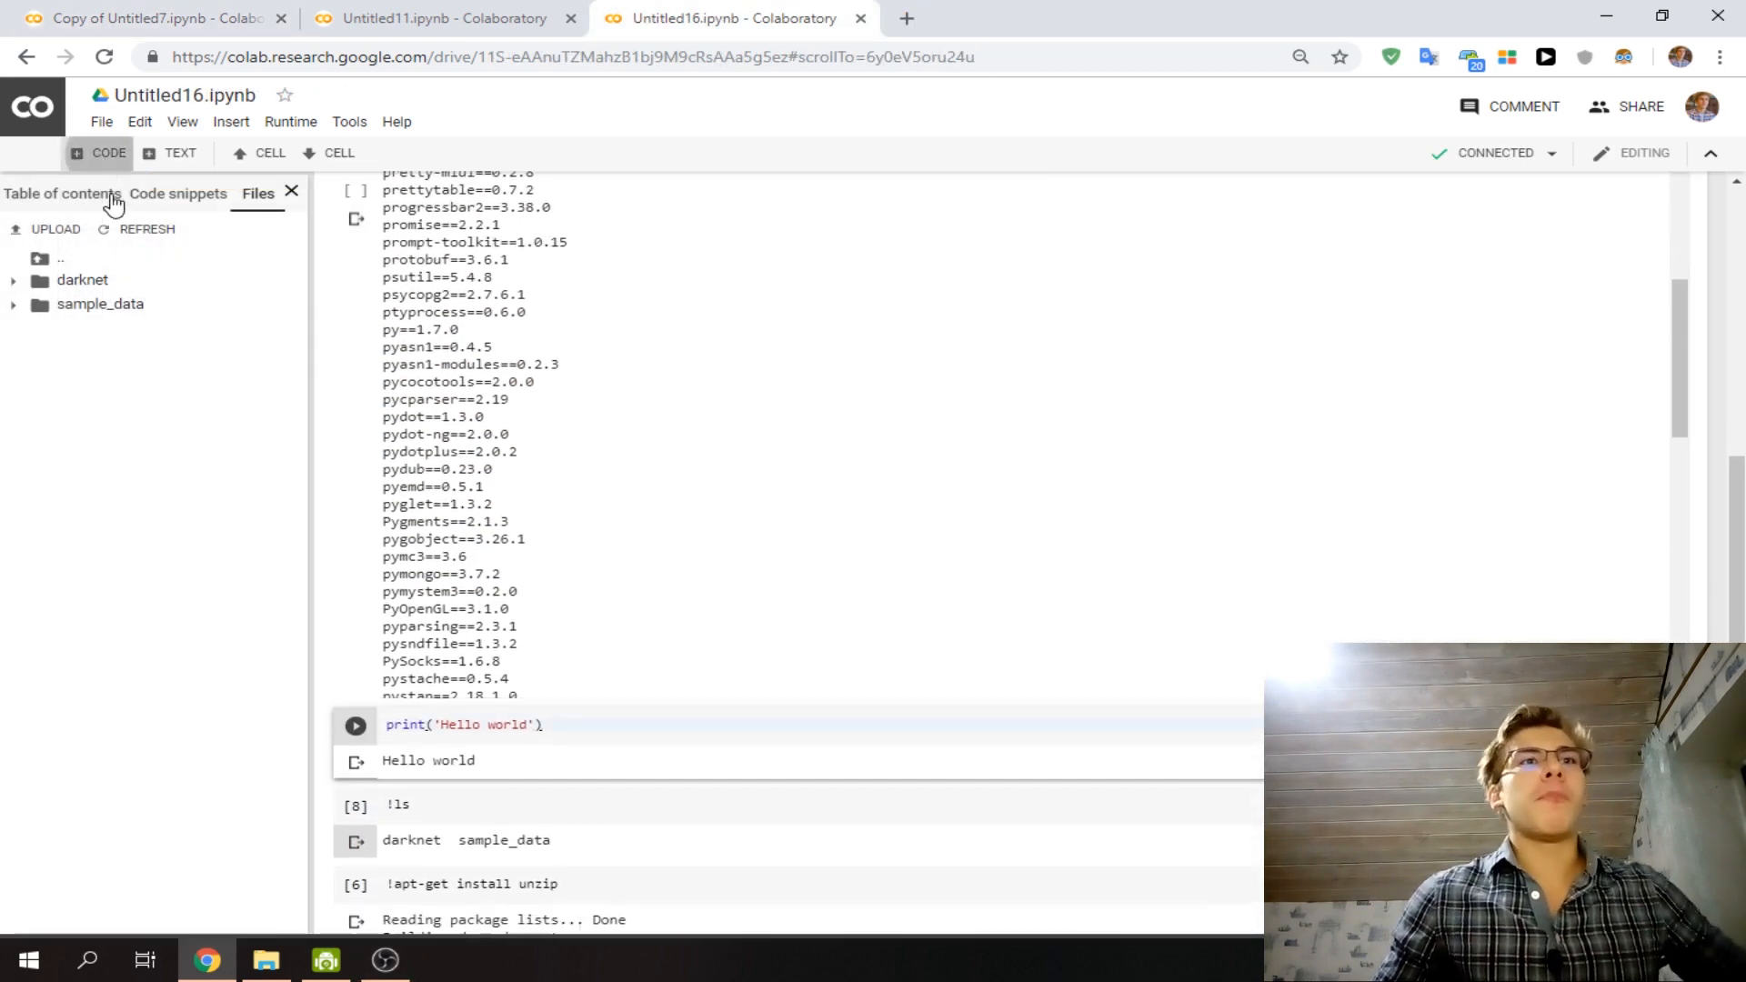
type("for i rang")
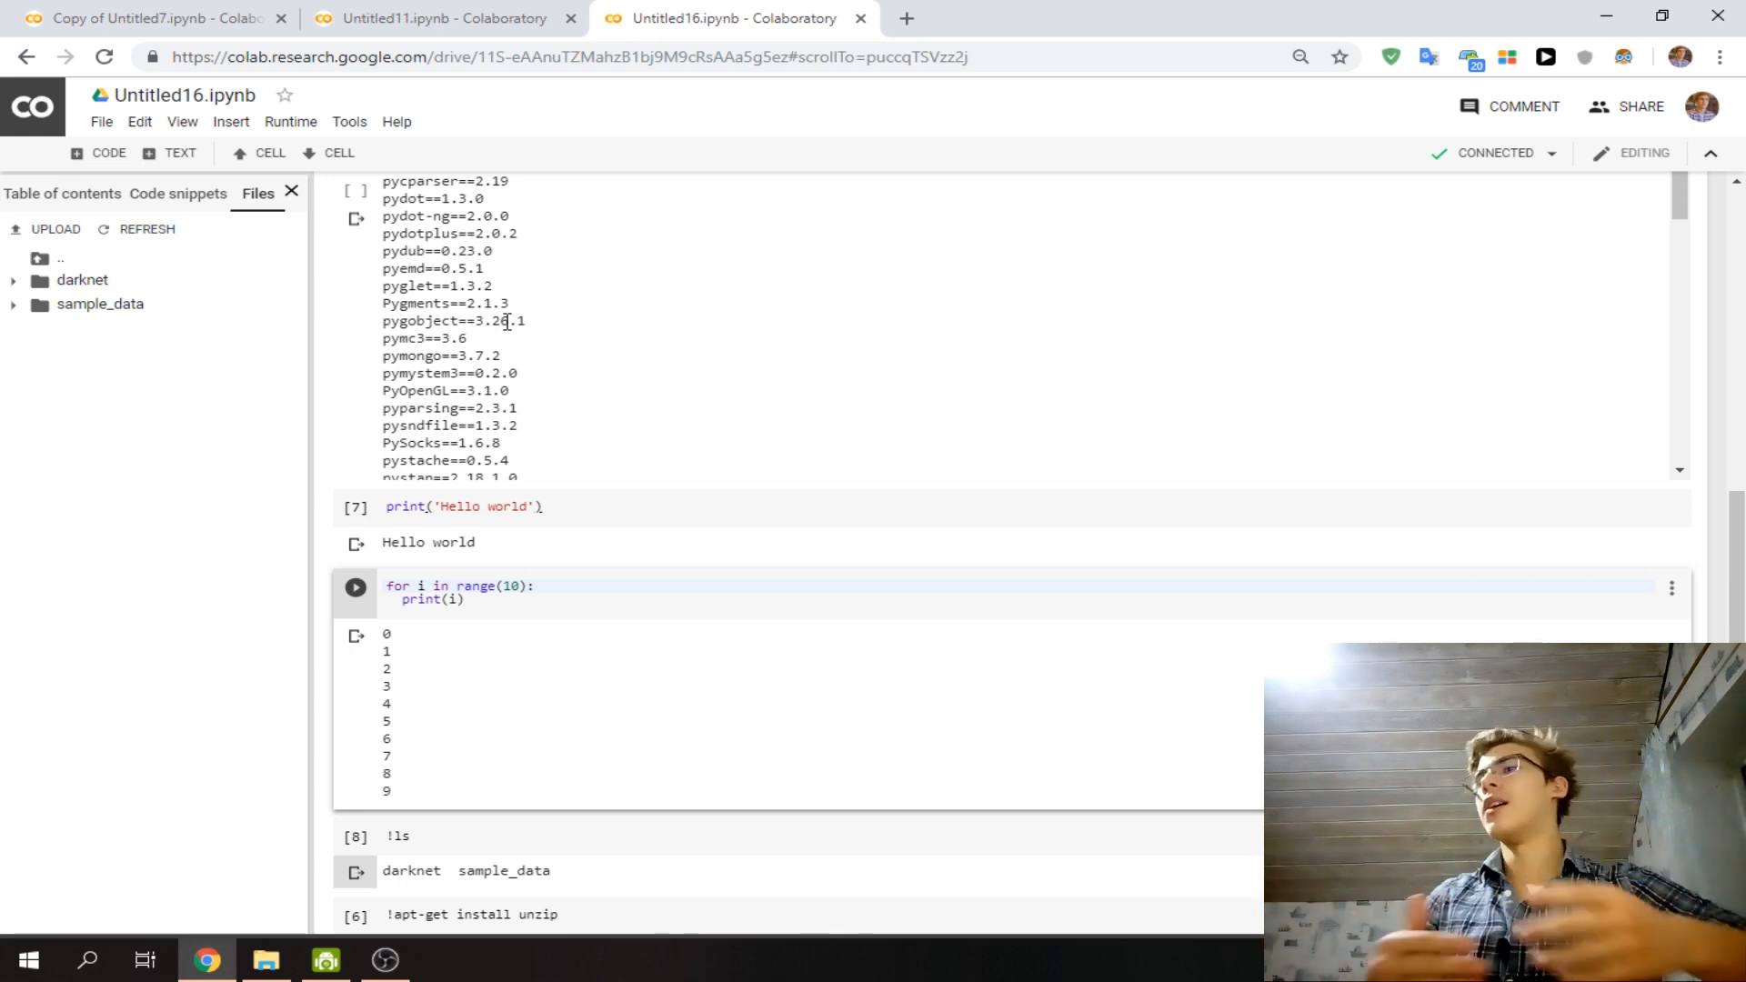
Reset all runtimes to wipe the darknet folder, then rerun the Hello world cell.
left_click(289, 121)
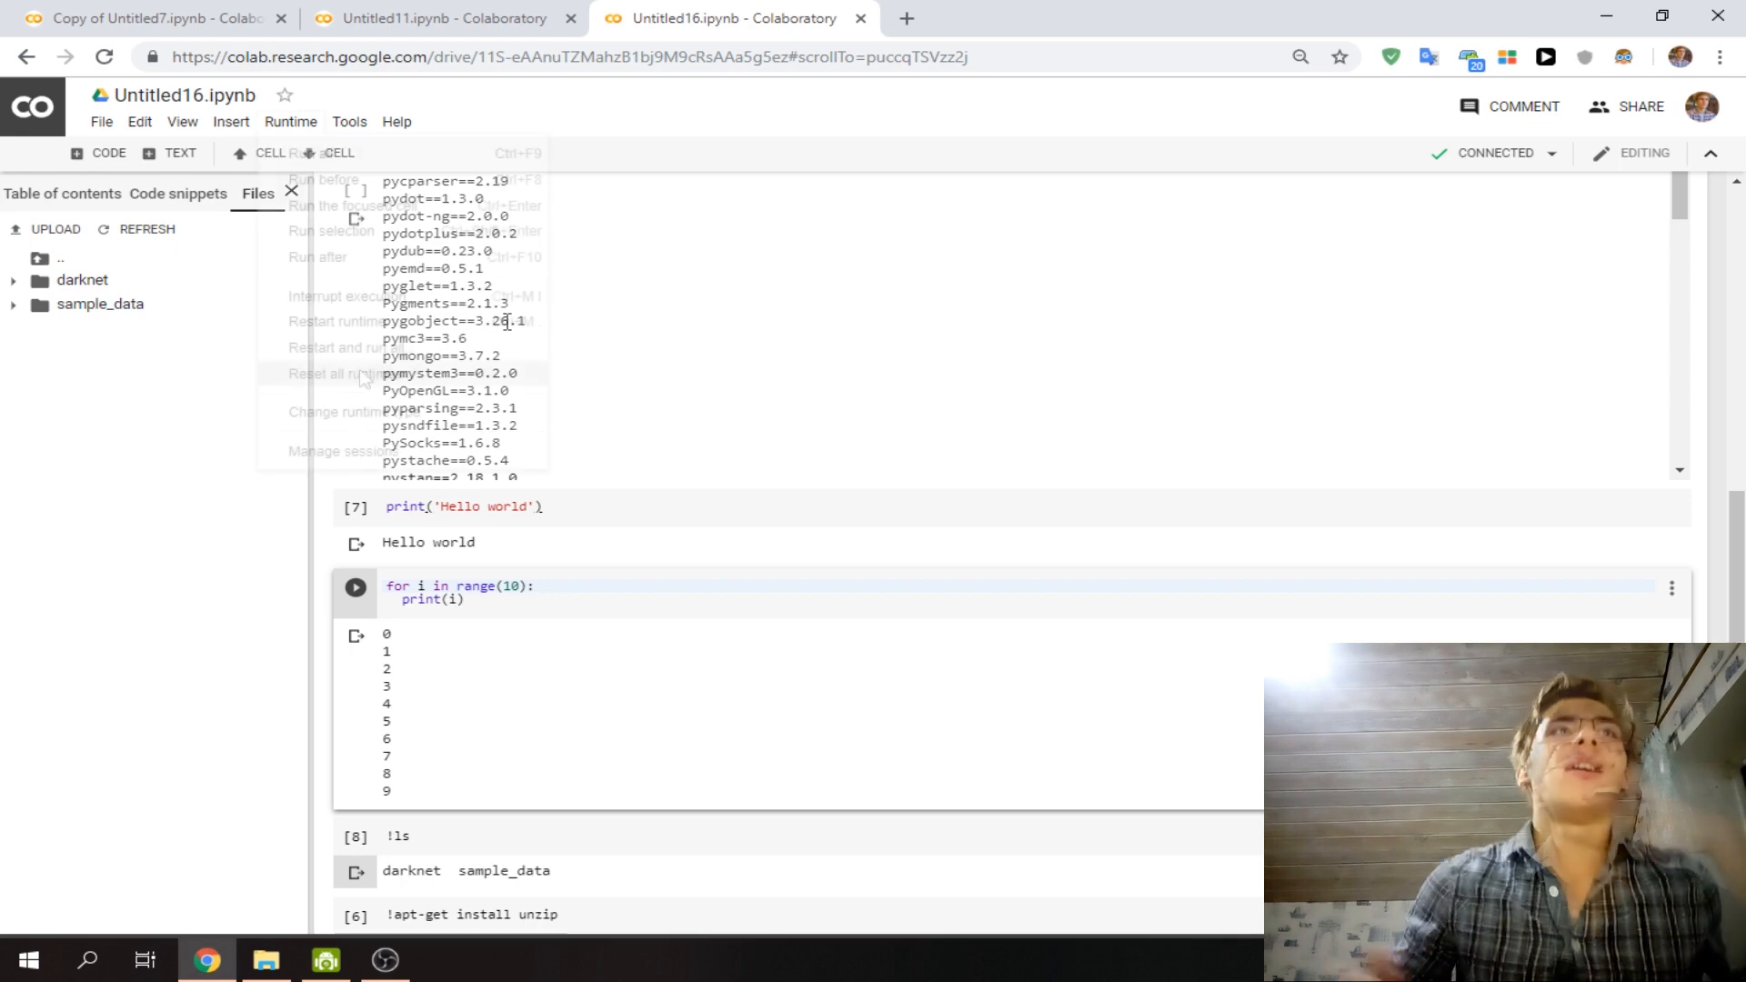
left_click(334, 372)
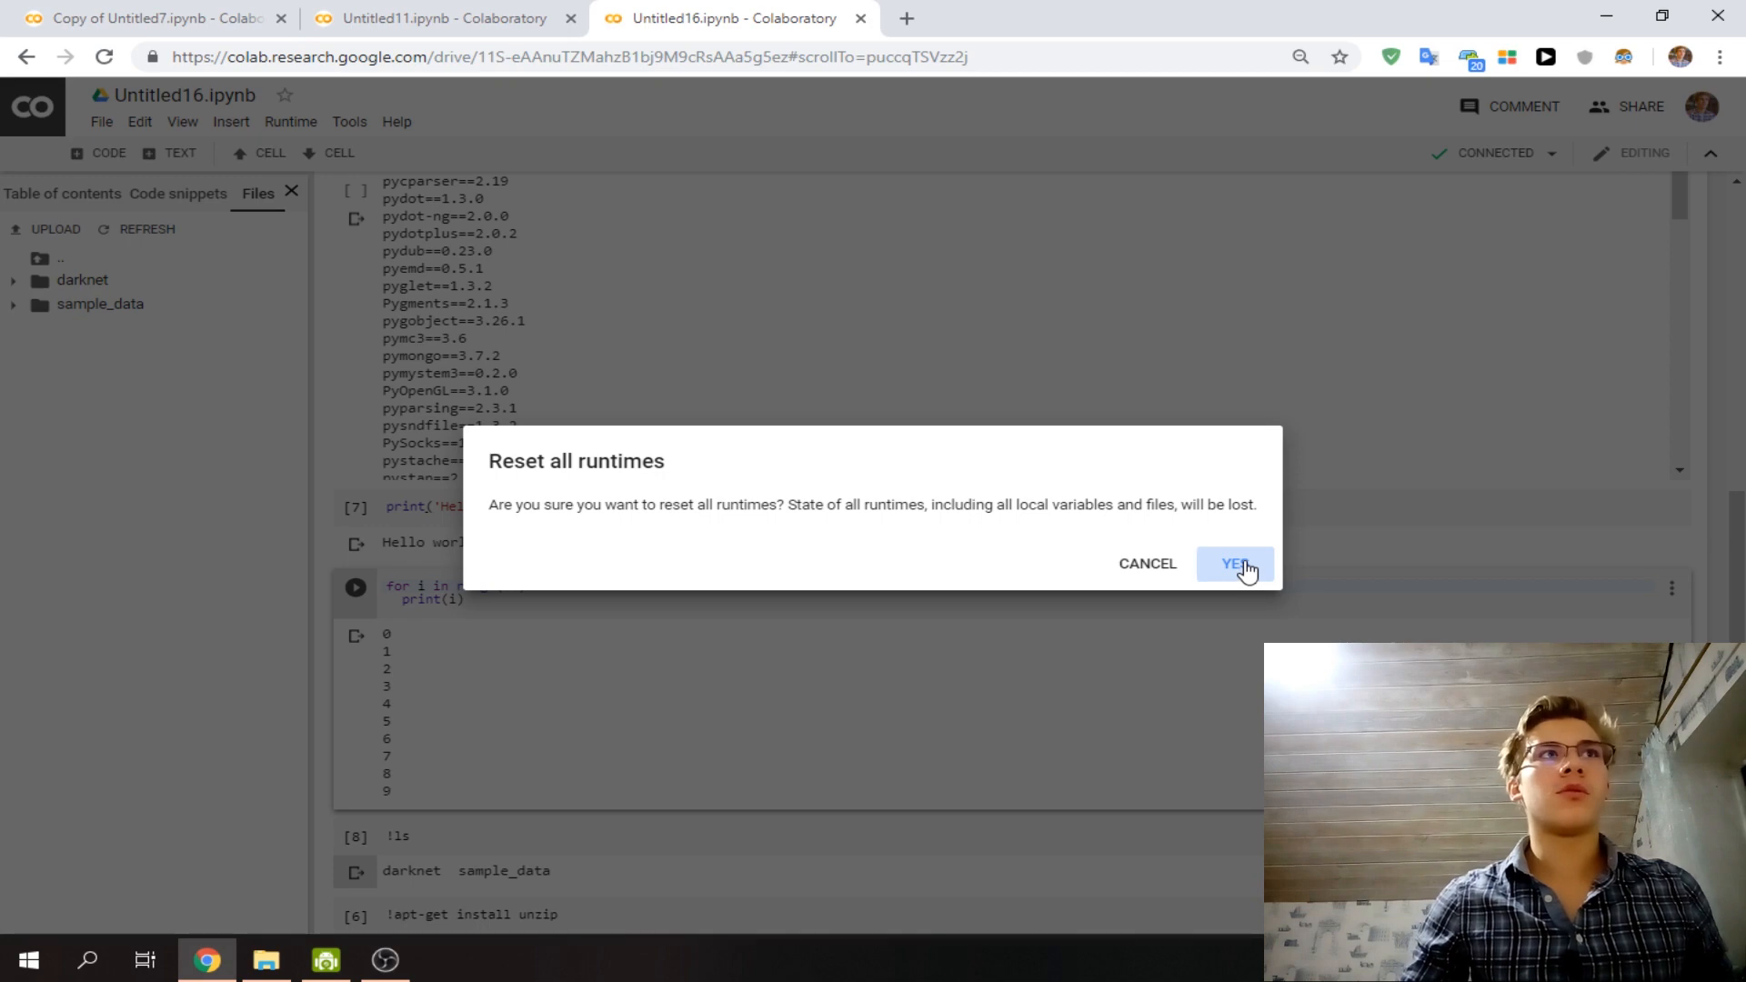
left_click(1234, 563)
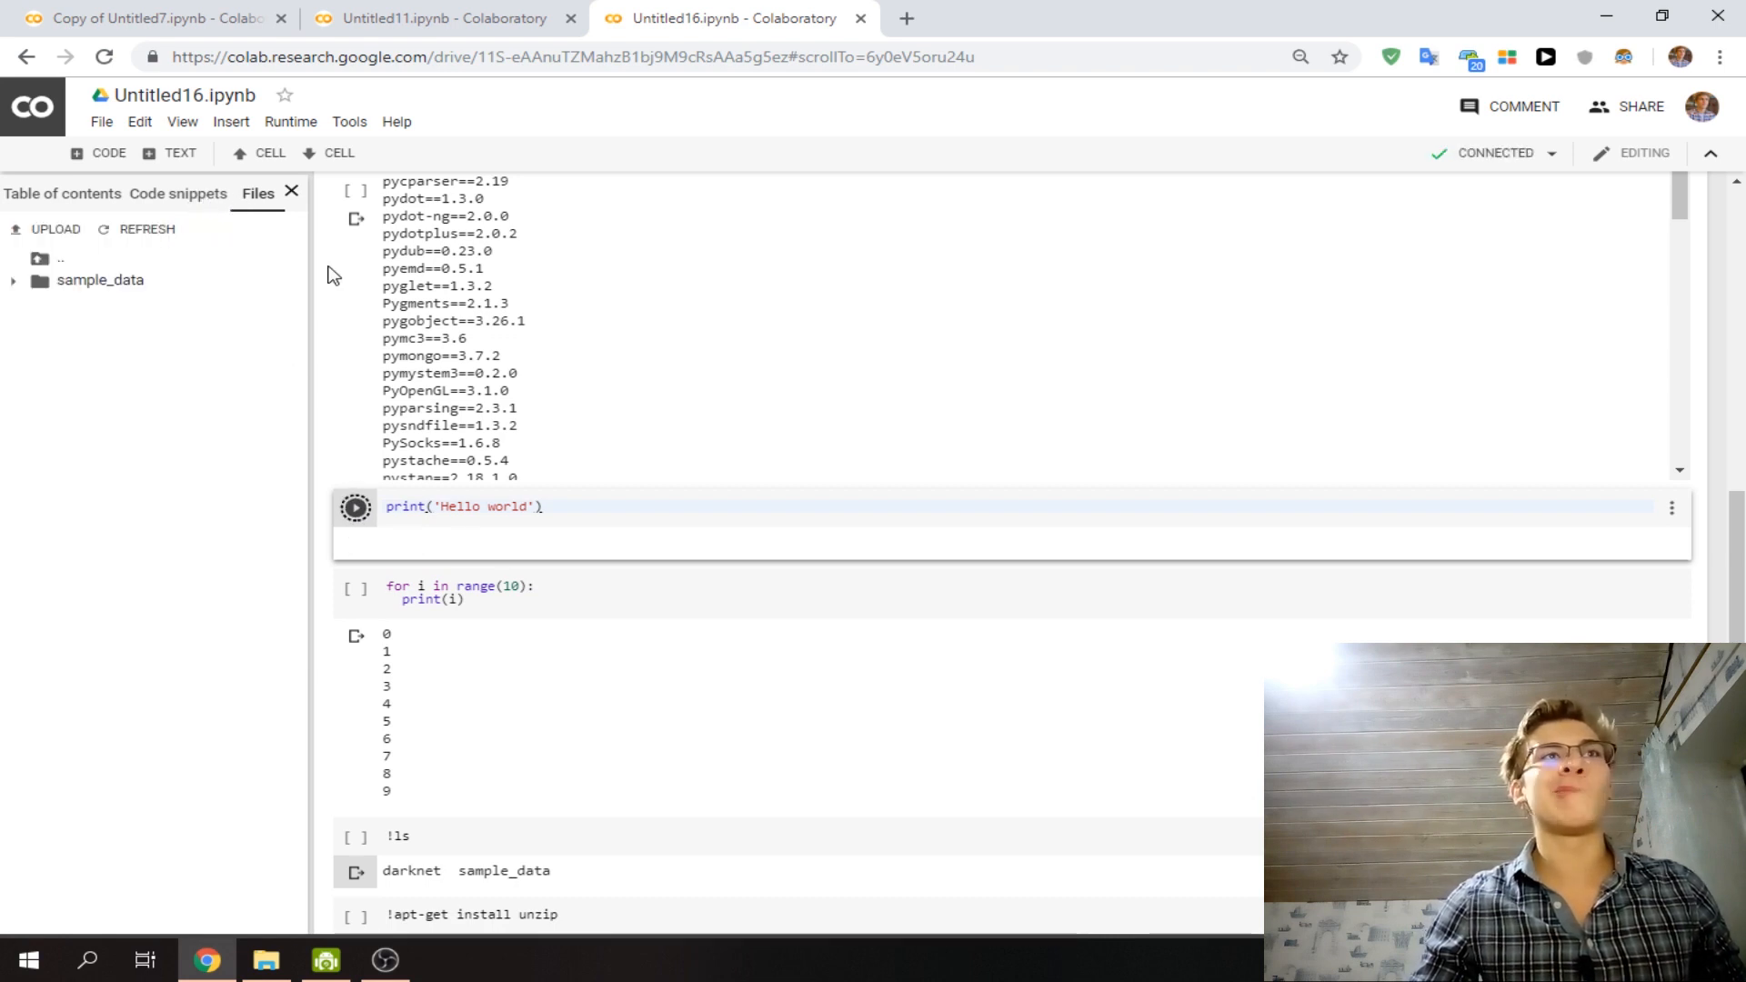
left_click(356, 506)
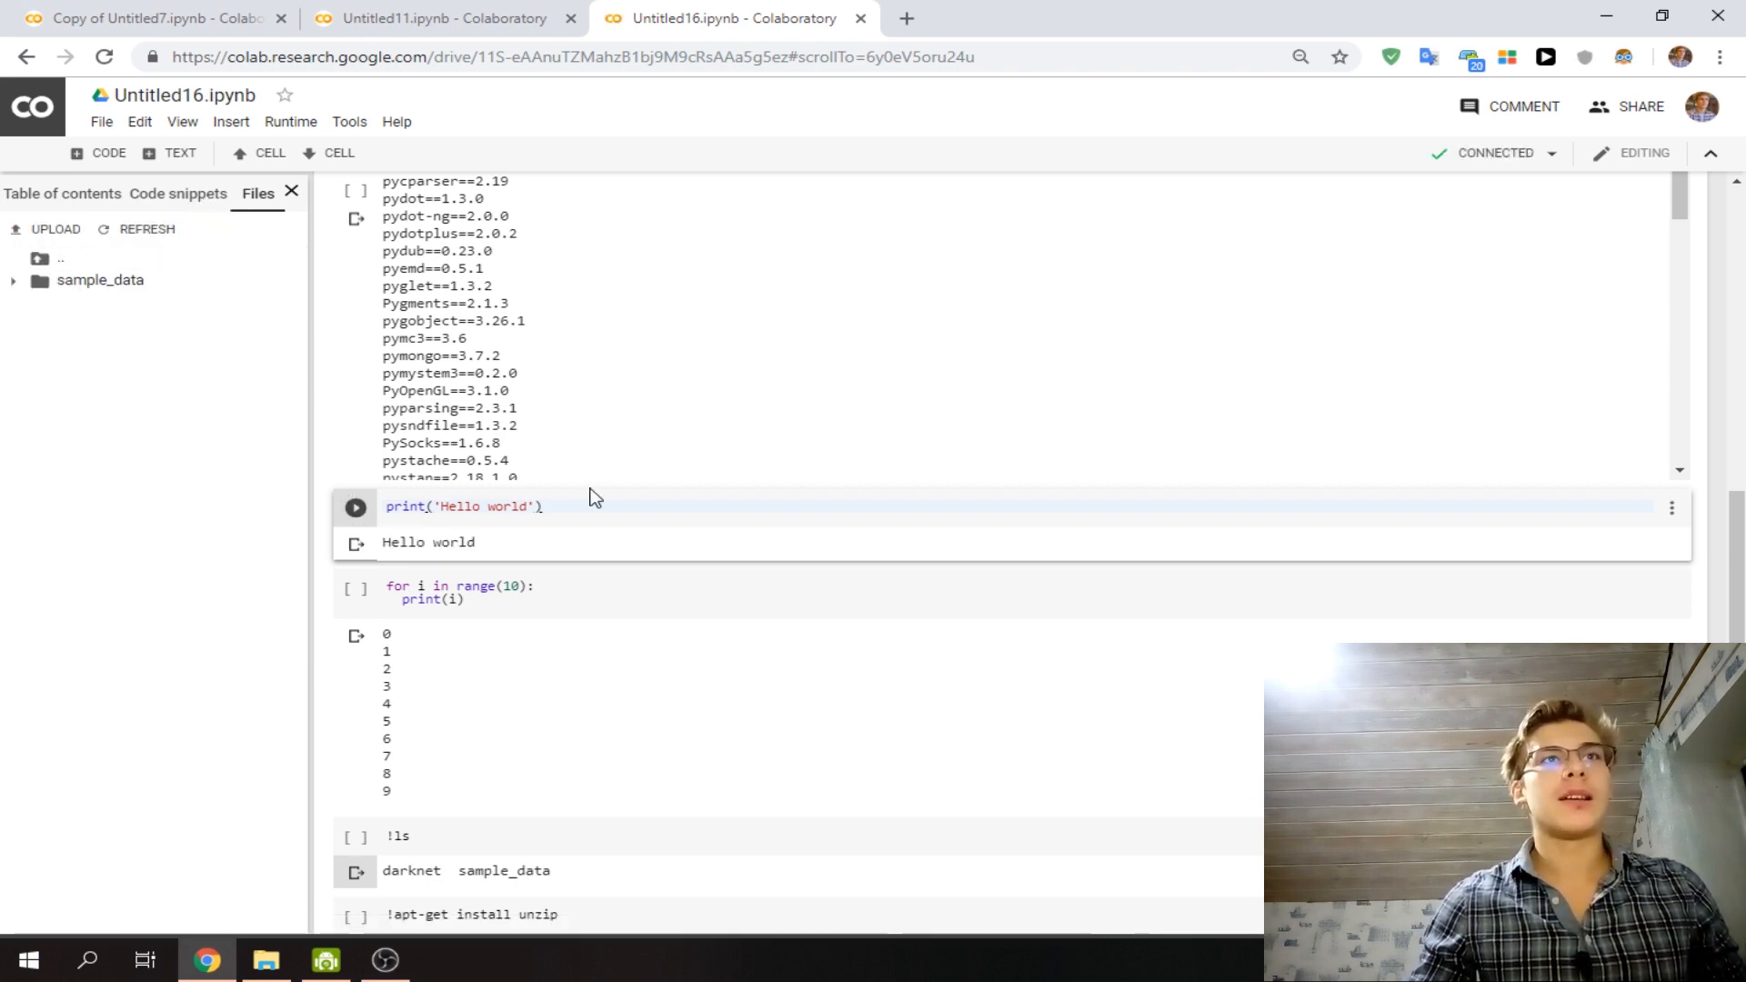